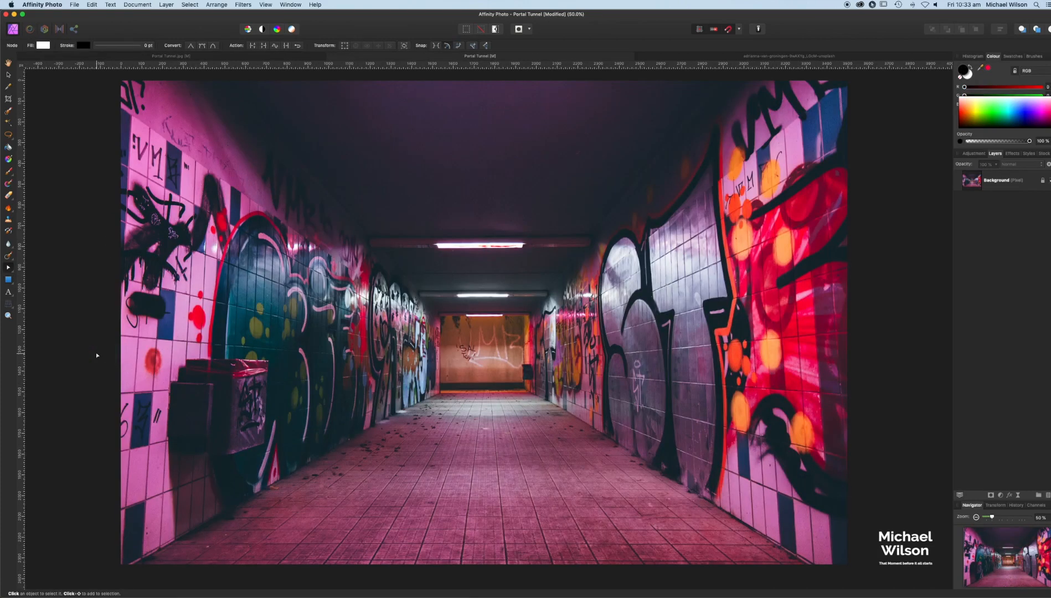
Step: Duplicate the tunnel photo's Background layer from the Layers panel
click(996, 179)
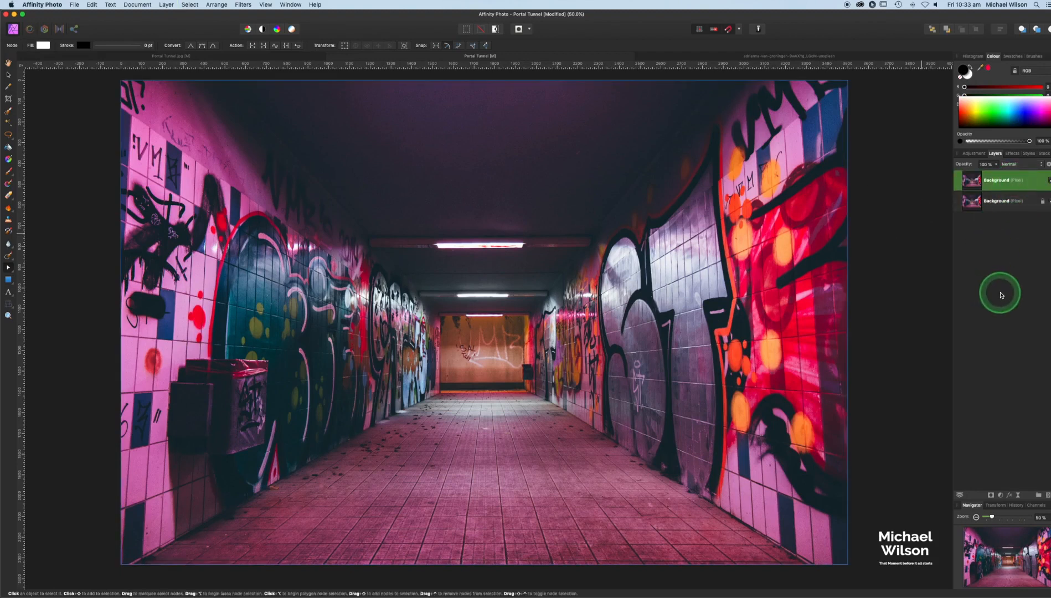
mouse_move(9, 280)
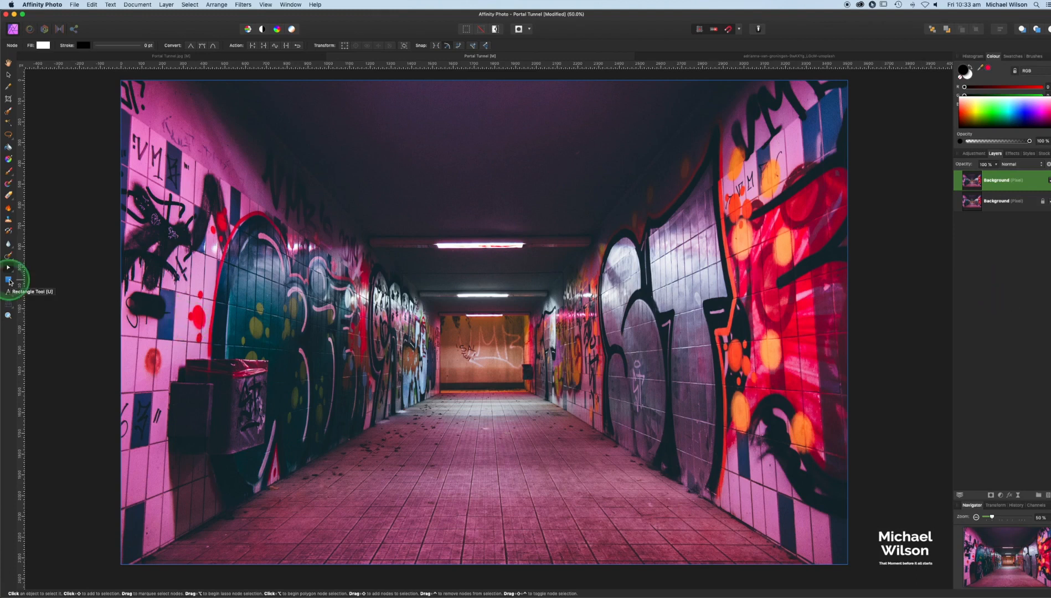
Step: Draw a white rectangle over the tunnel's far end and duplicate it with Cmd+J
click(10, 280)
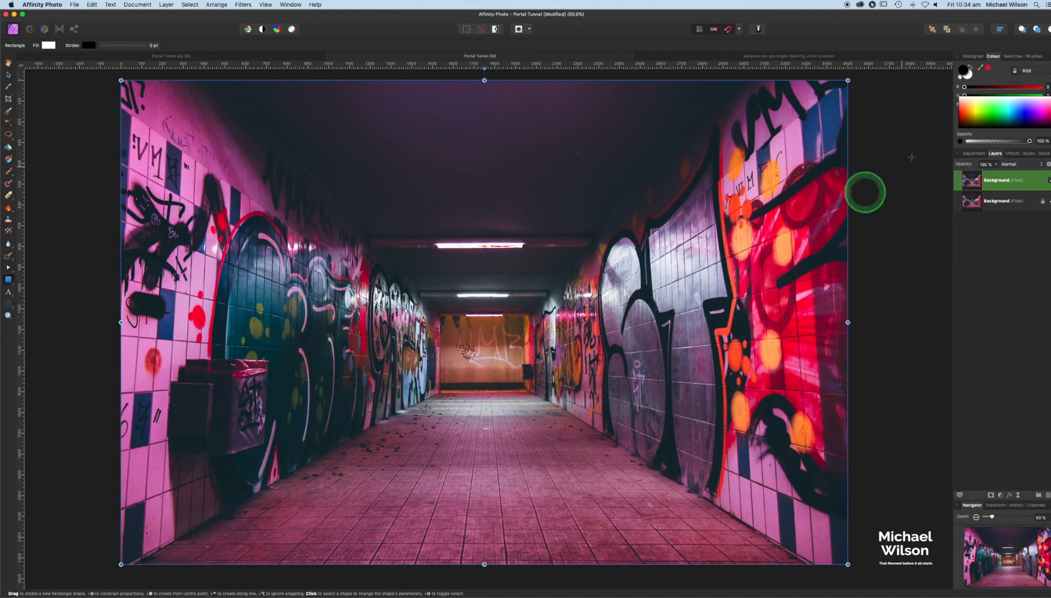
mouse_move(416, 285)
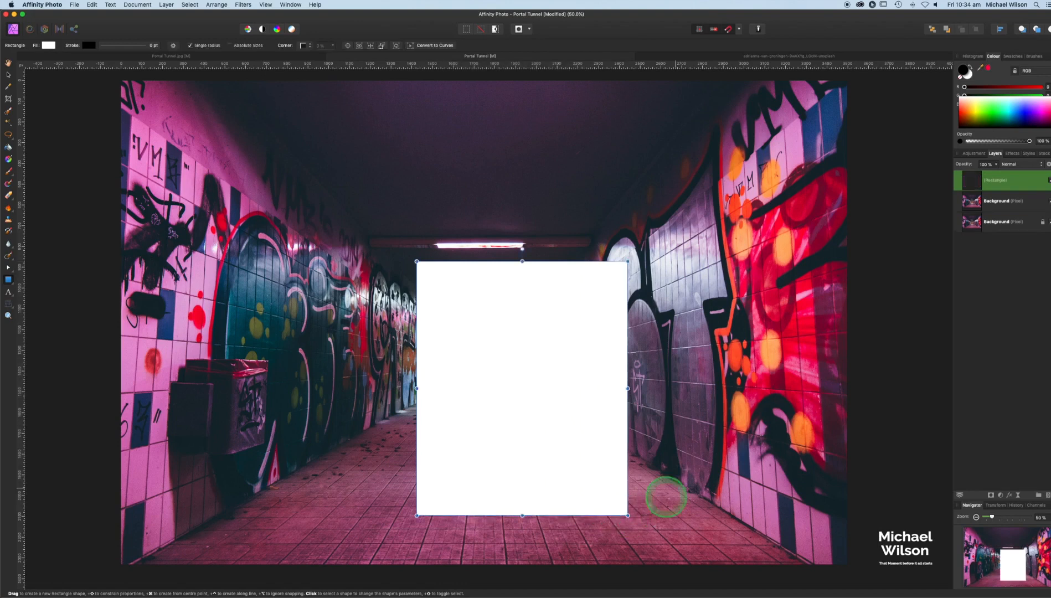
mouse_move(627, 271)
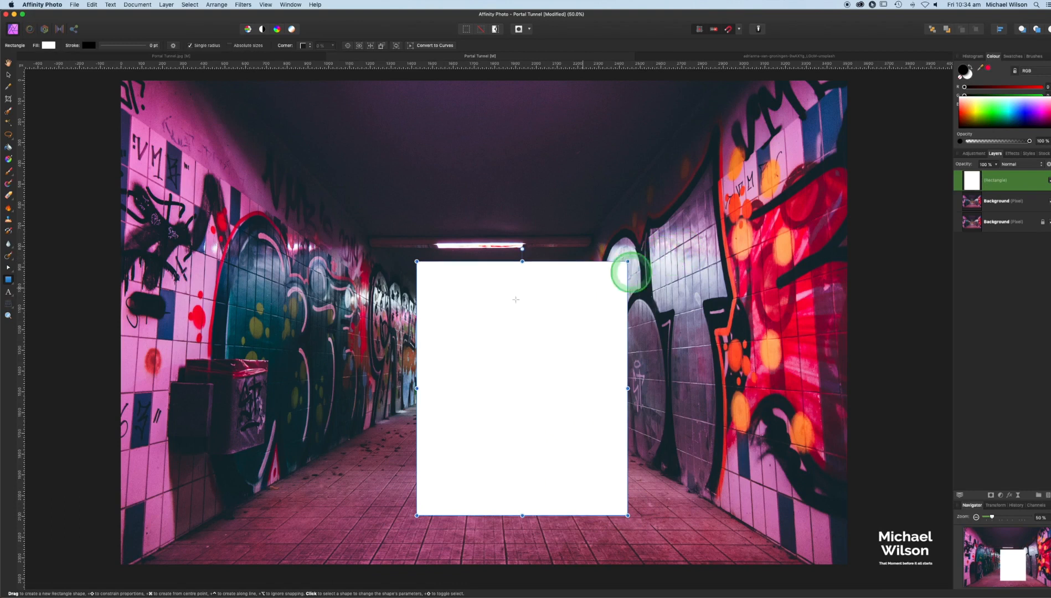
mouse_move(677, 257)
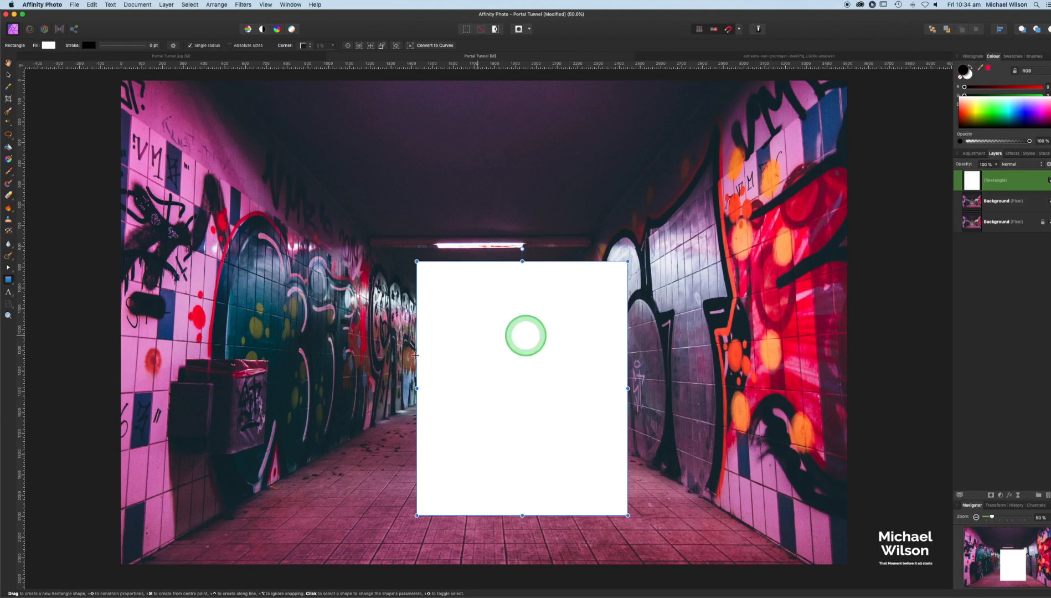
key(cmd+j)
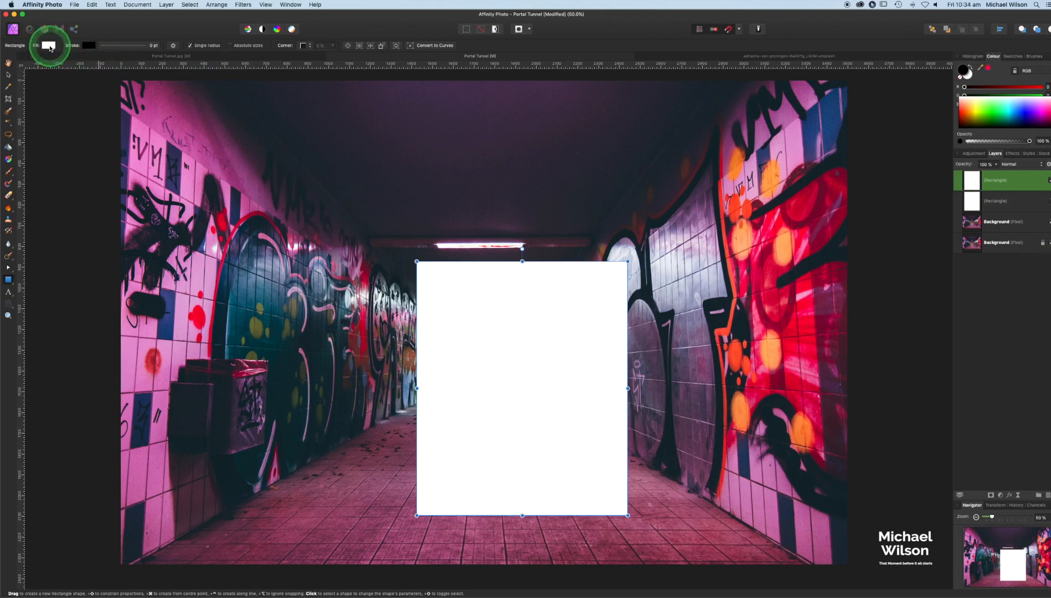
Step: Give the top rectangle a pink fill, 50% opacity, Screen blending and orange 10 pt stroke, then hide it
click(49, 45)
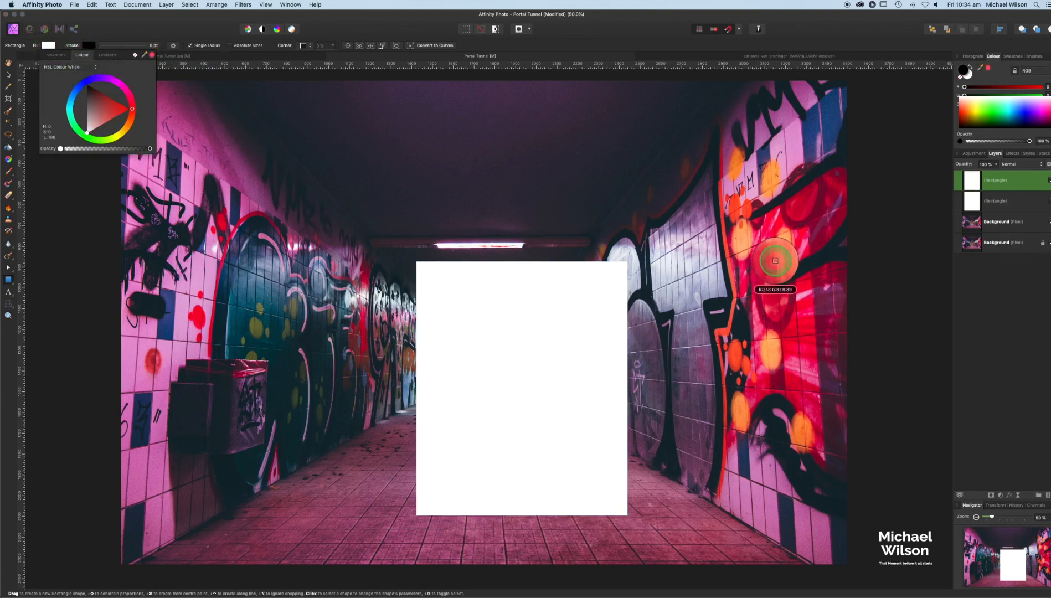
mouse_move(774, 262)
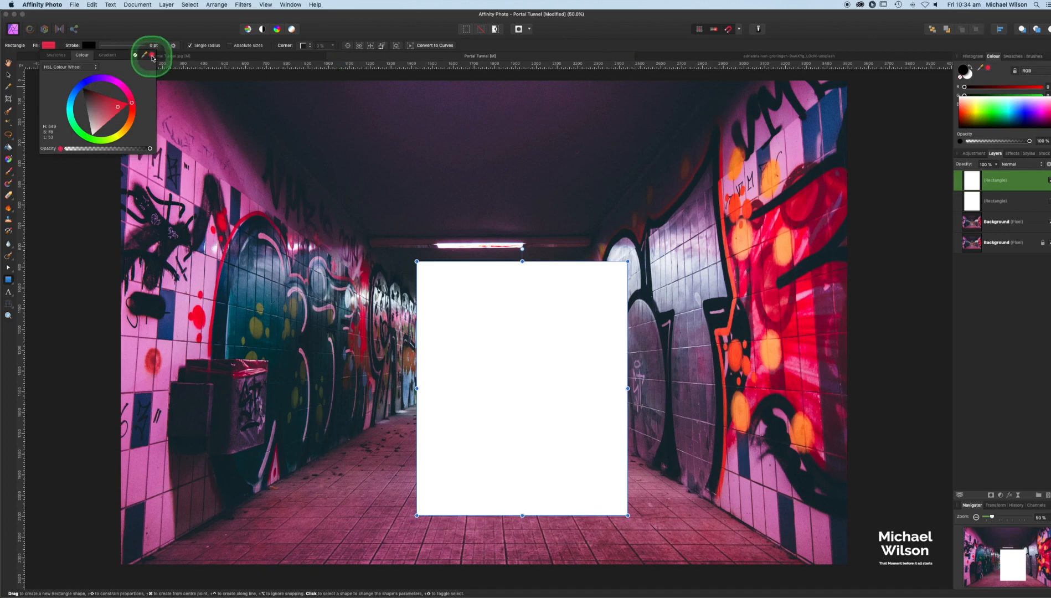
click(151, 57)
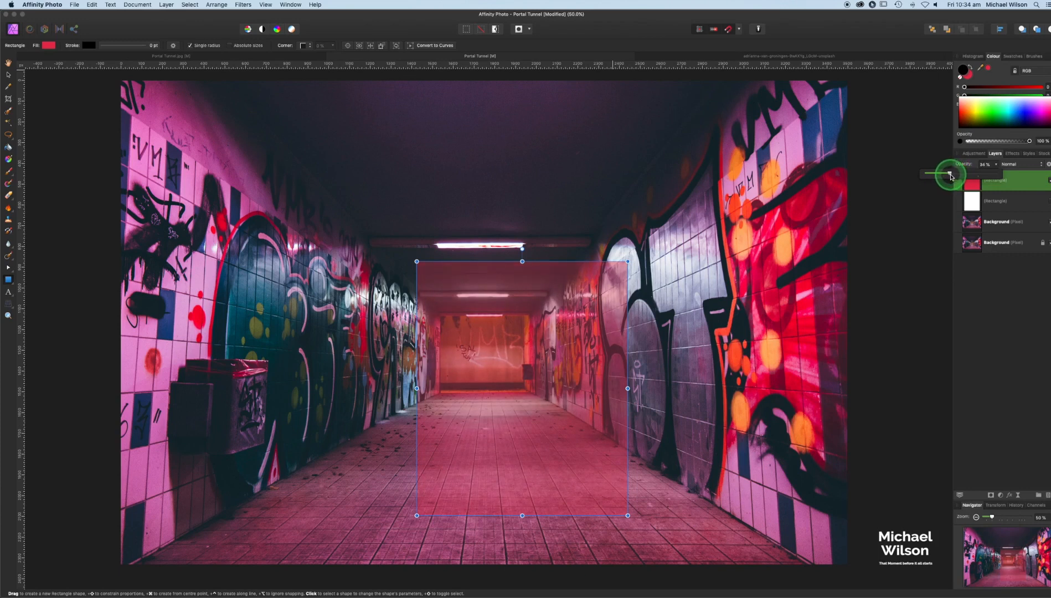
click(1016, 164)
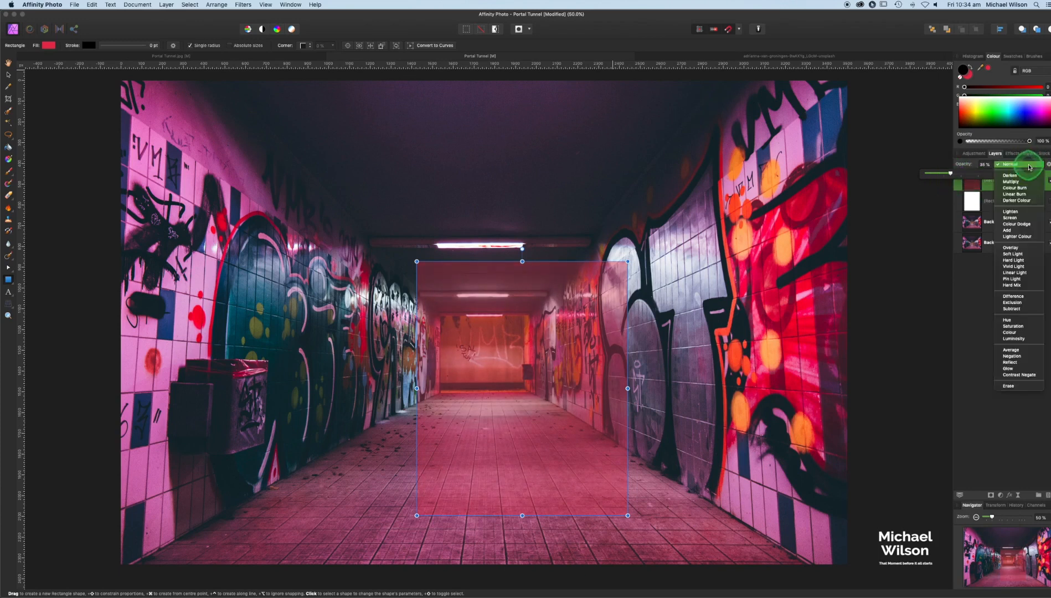
click(1011, 217)
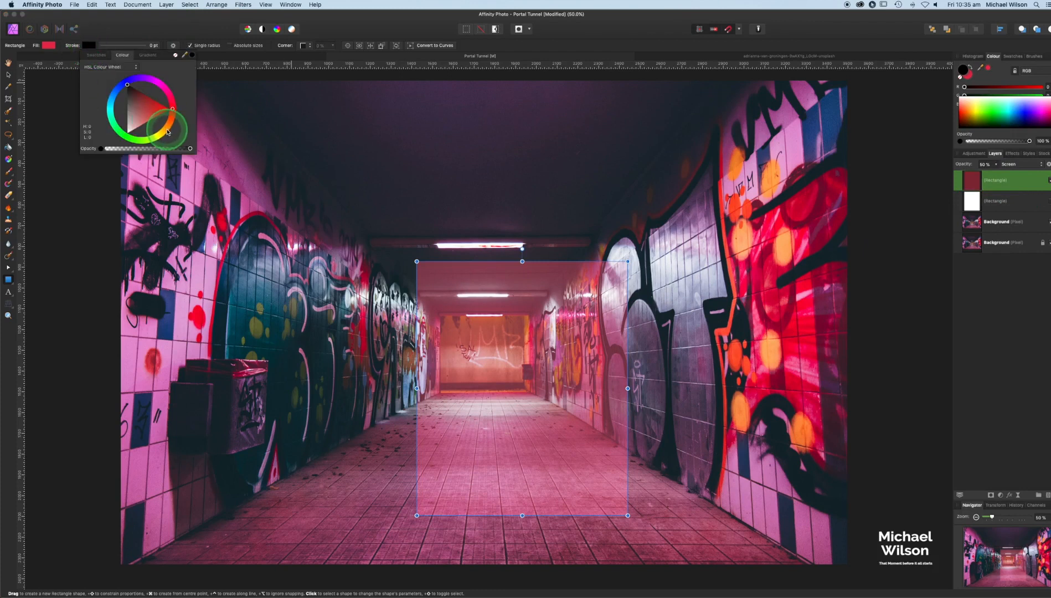
click(165, 129)
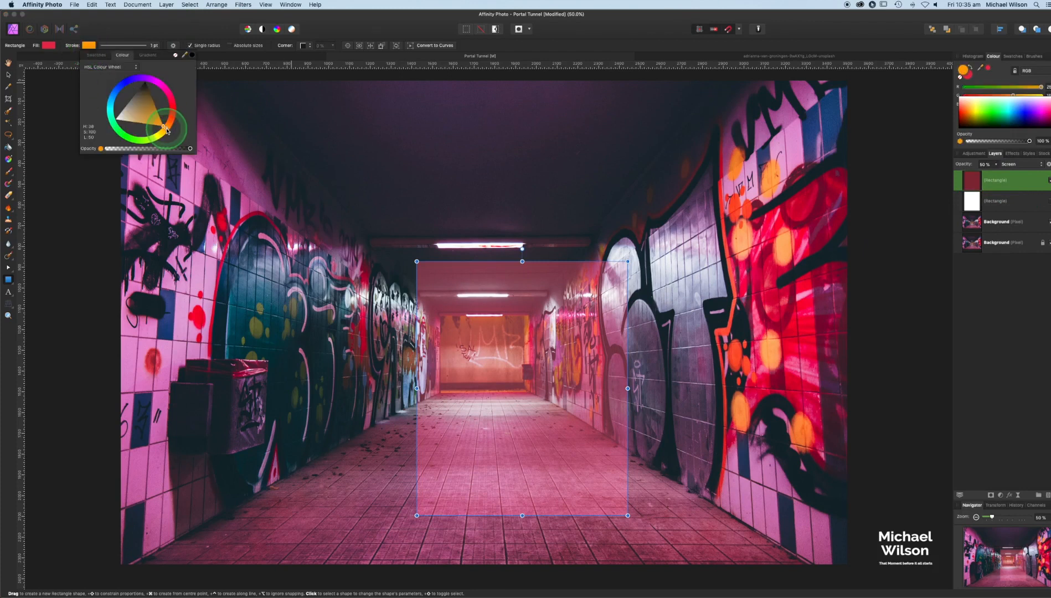
click(131, 56)
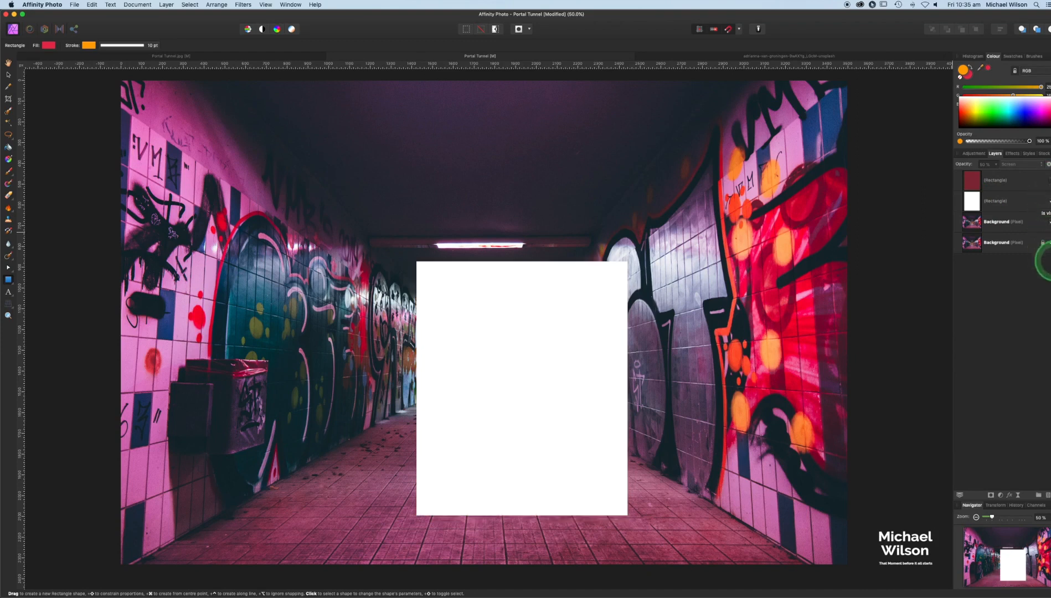
Step: Fill the lower rectangle pink, apply a 100 px Gaussian Blur, and set Screen blending
click(49, 44)
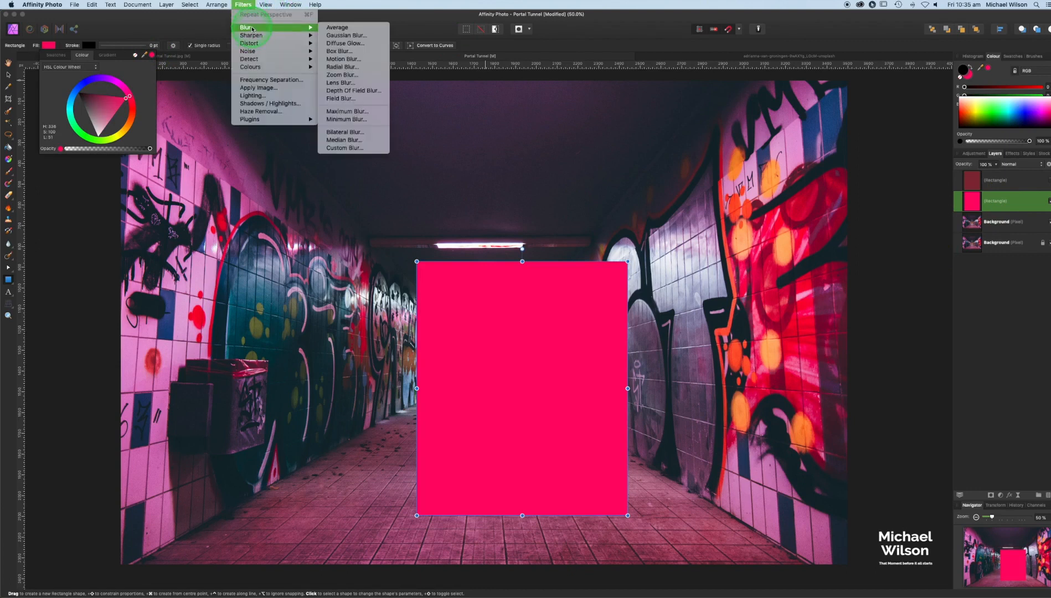
click(346, 35)
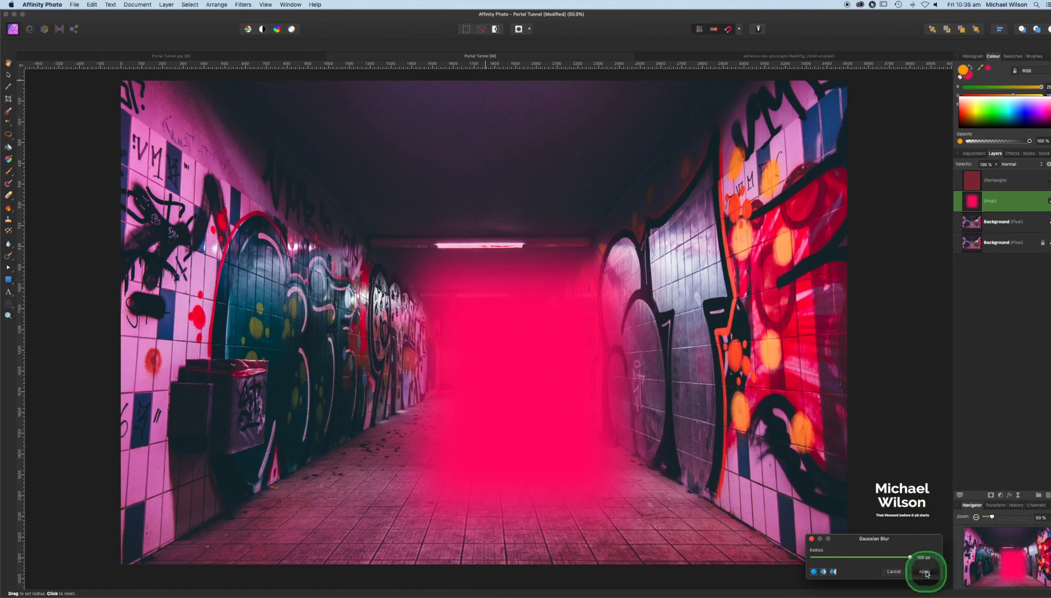
click(925, 571)
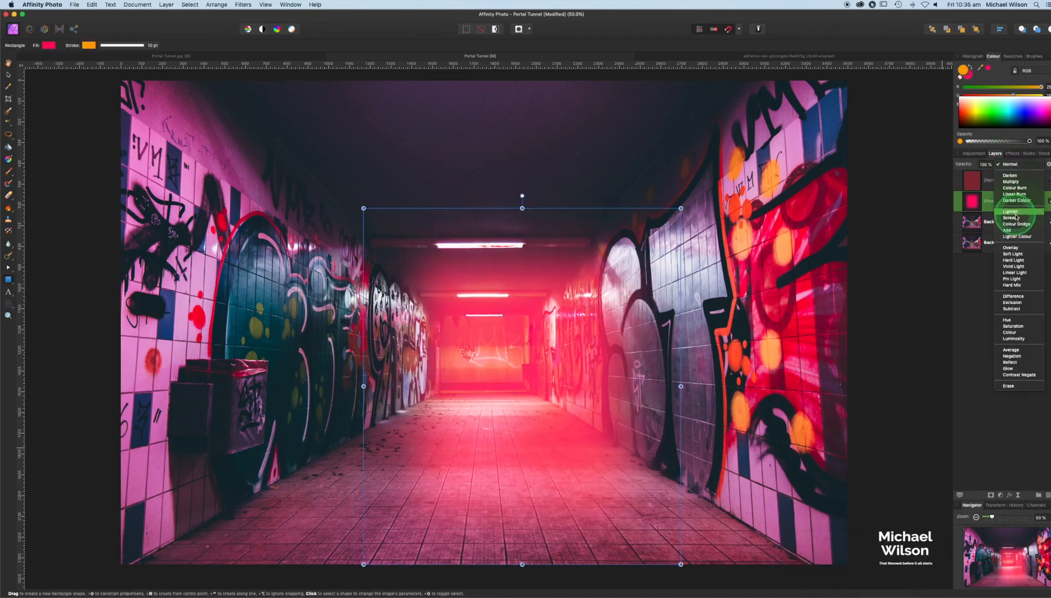
click(1011, 217)
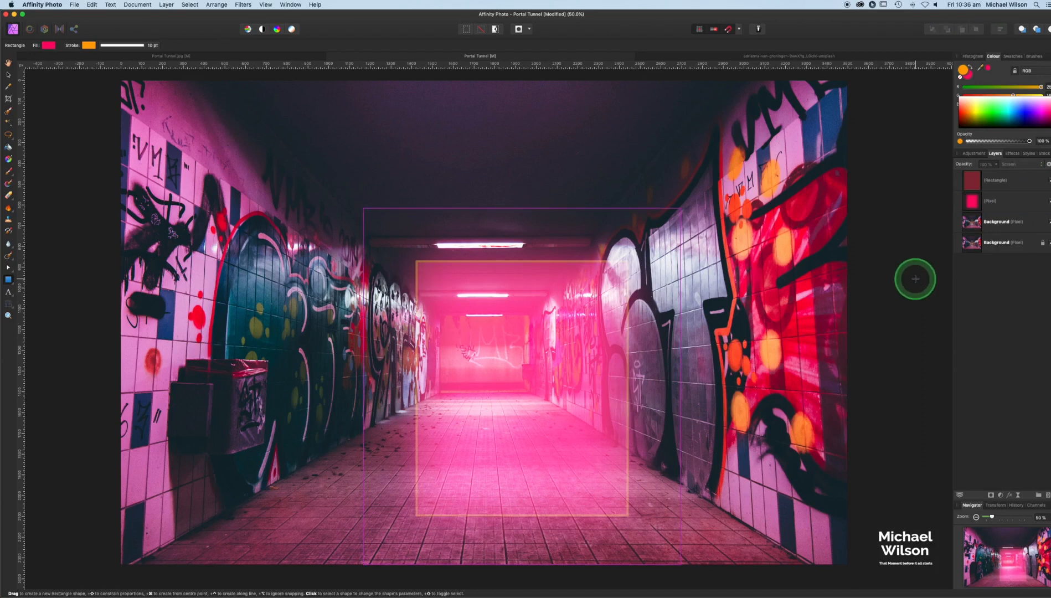
mouse_move(560, 362)
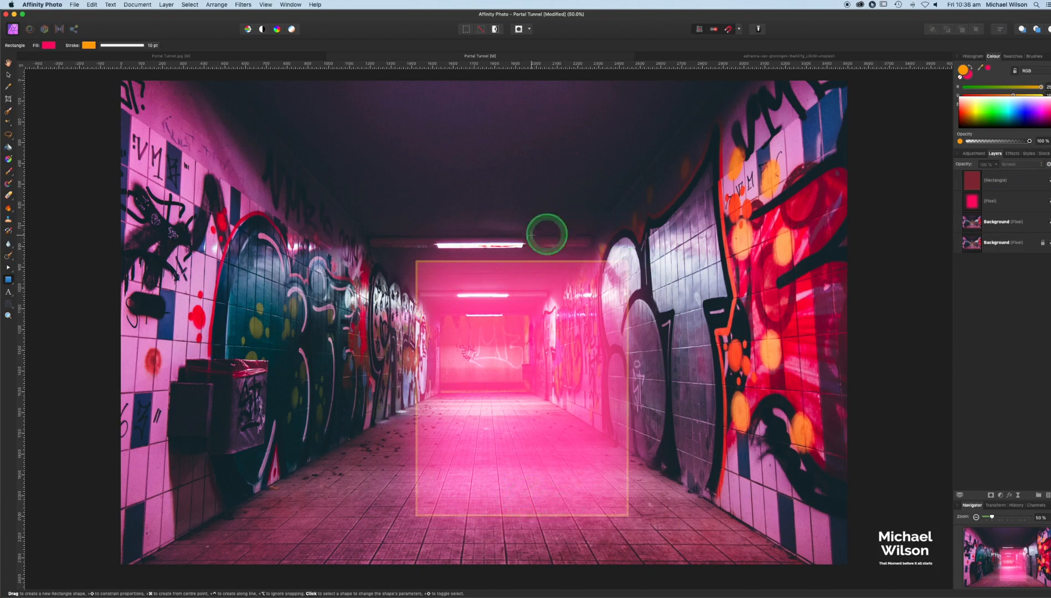
mouse_move(458, 403)
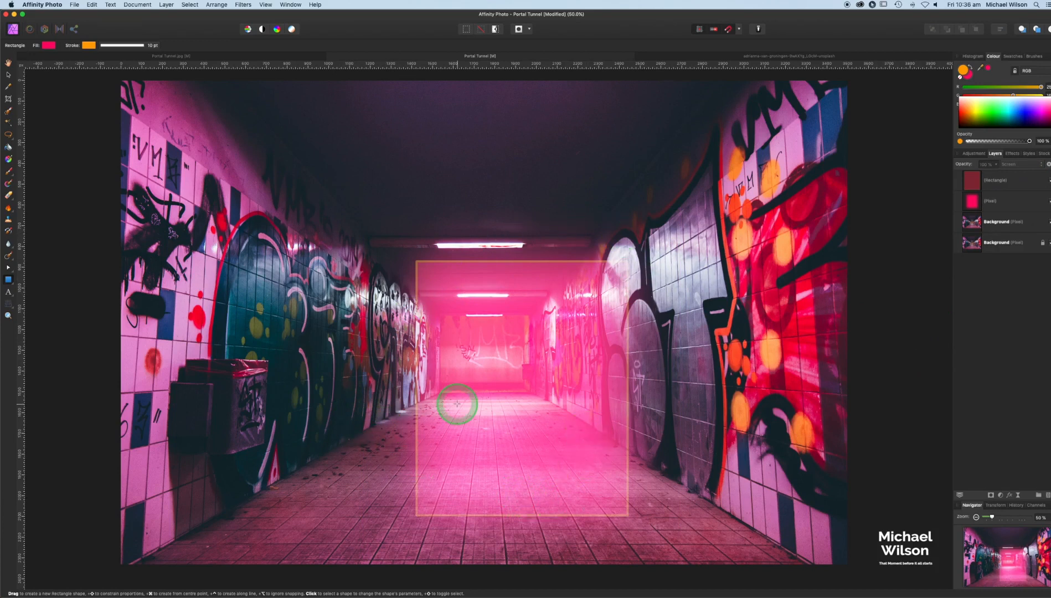
mouse_move(1017, 186)
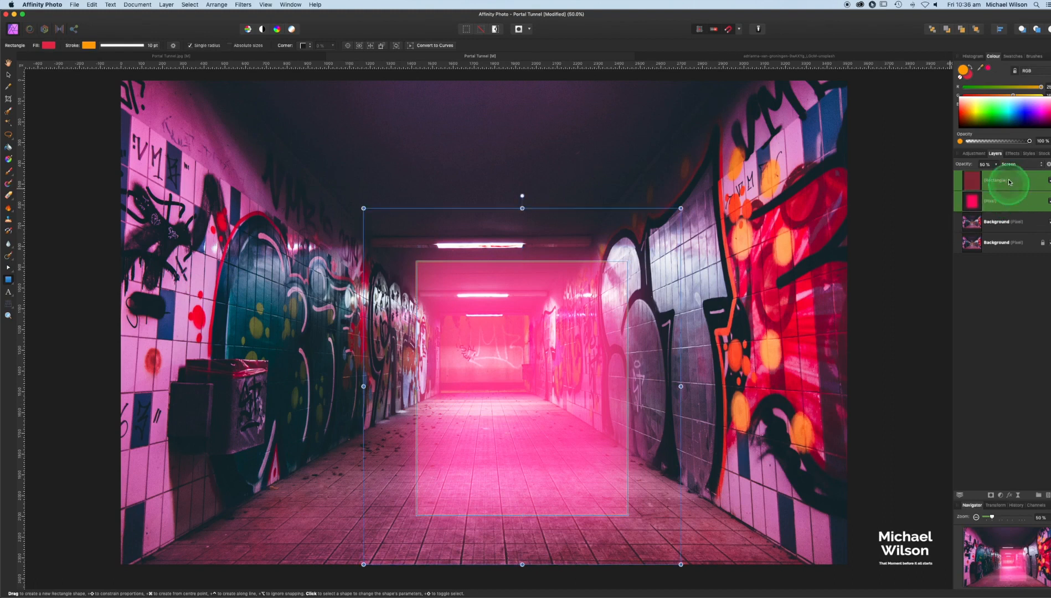
Step: Group the blurred glow and outlined rectangle with Cmd+G and name the group Portal
key(cmd+g)
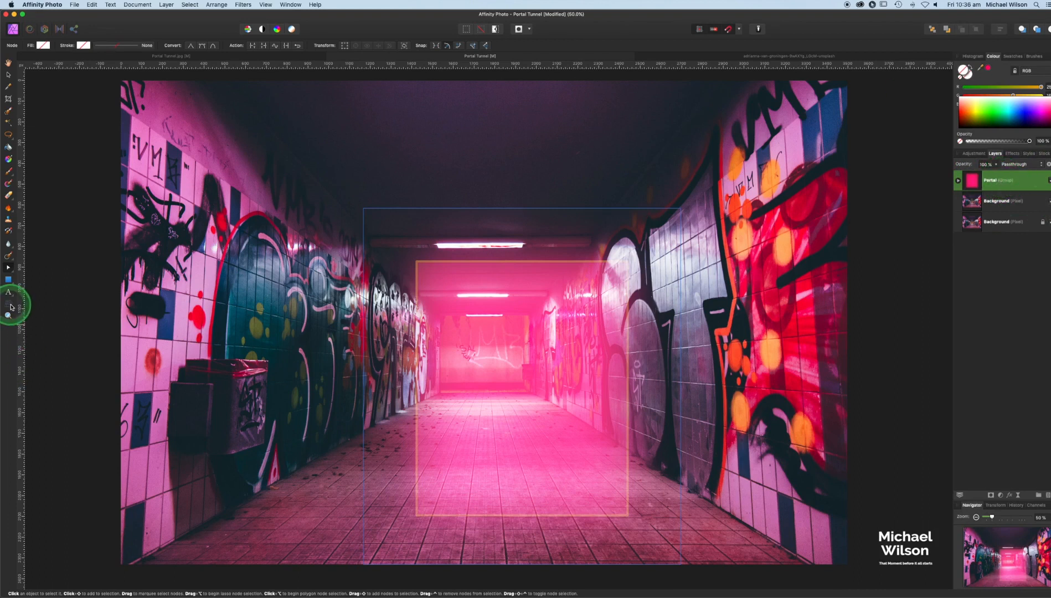
mouse_move(10, 305)
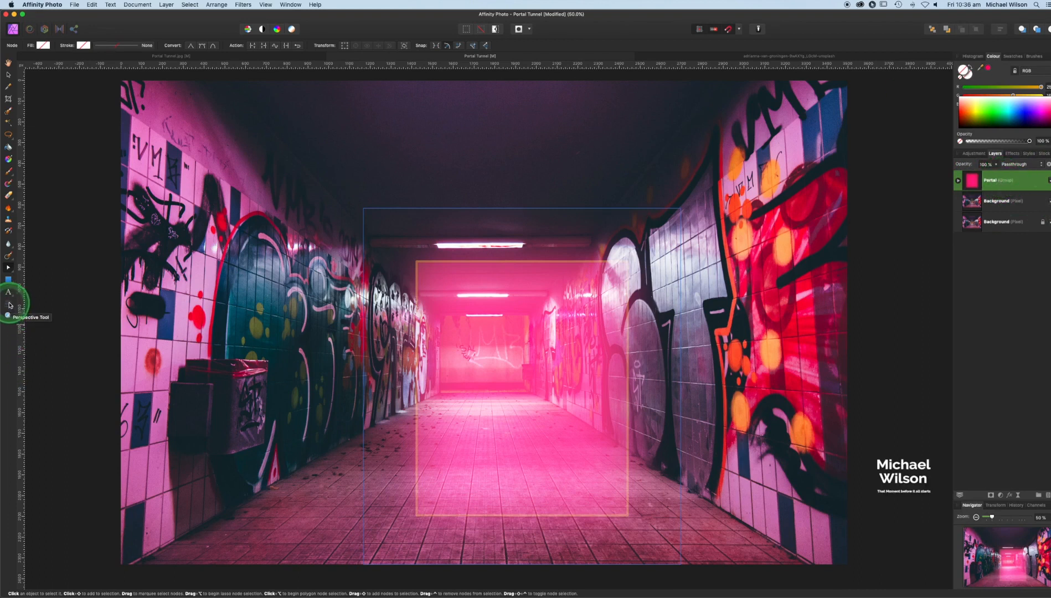
Step: Warp the Portal layer in perspective into an angled panel along the tunnel's right wall
click(9, 303)
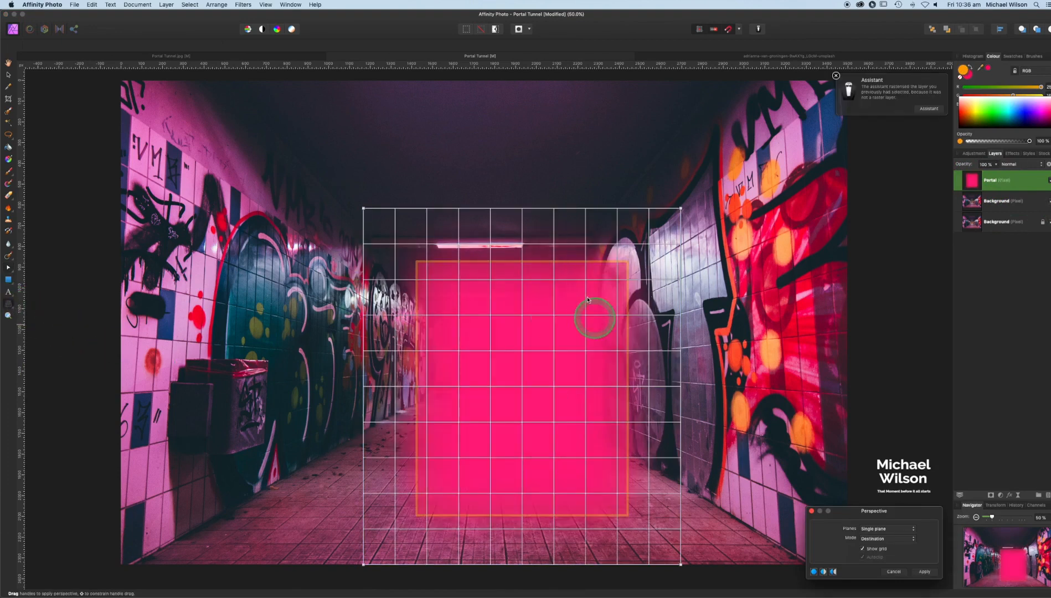
mouse_move(545, 346)
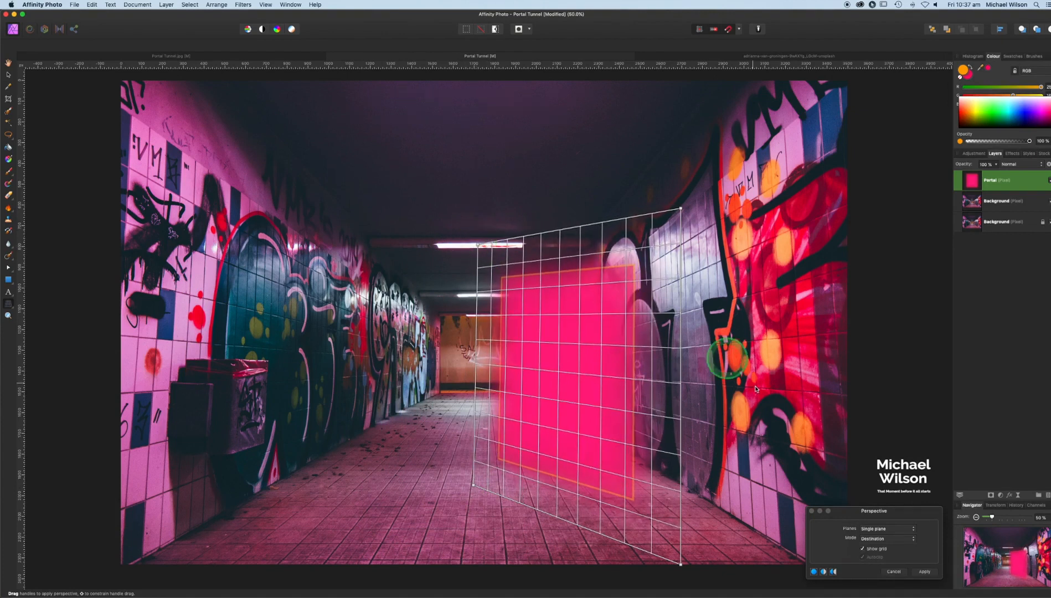
click(924, 571)
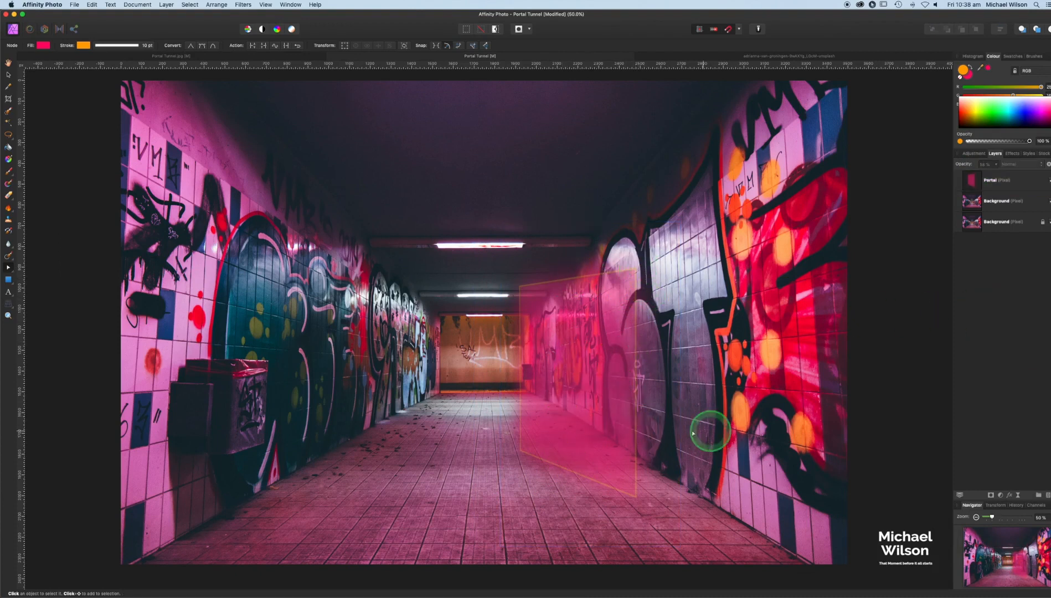
mouse_move(952, 341)
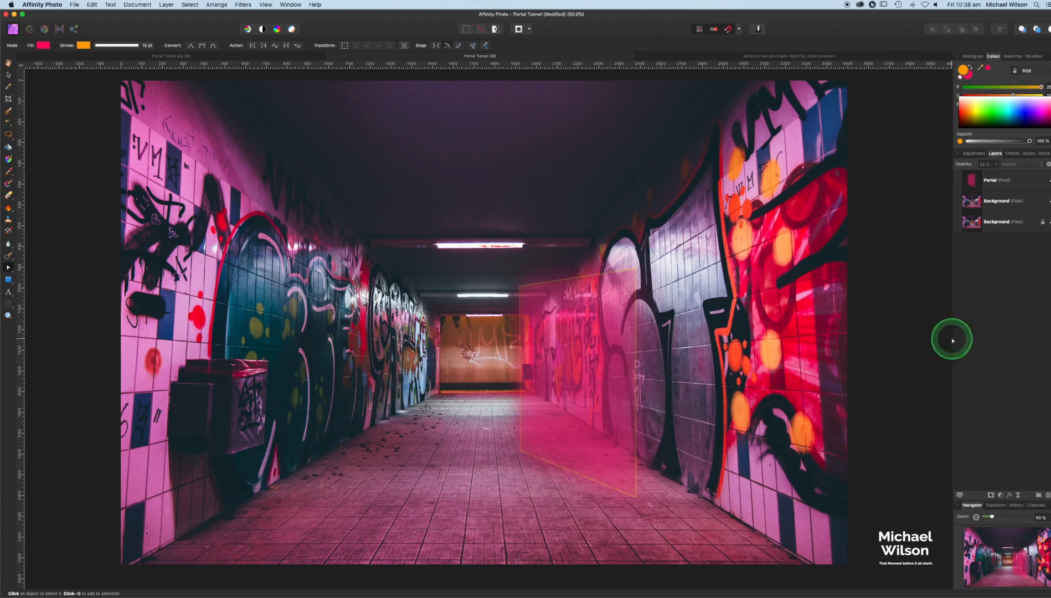
mouse_move(713, 60)
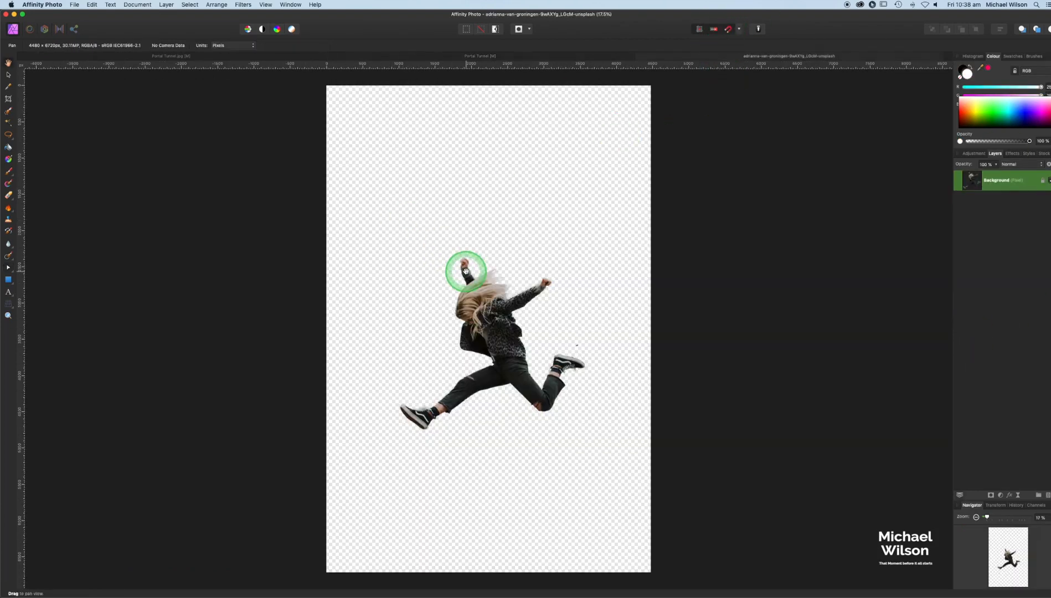
Step: Paste the jumping girl cut-out into the tunnel and scale it down in front of the portal
key(cmd+c)
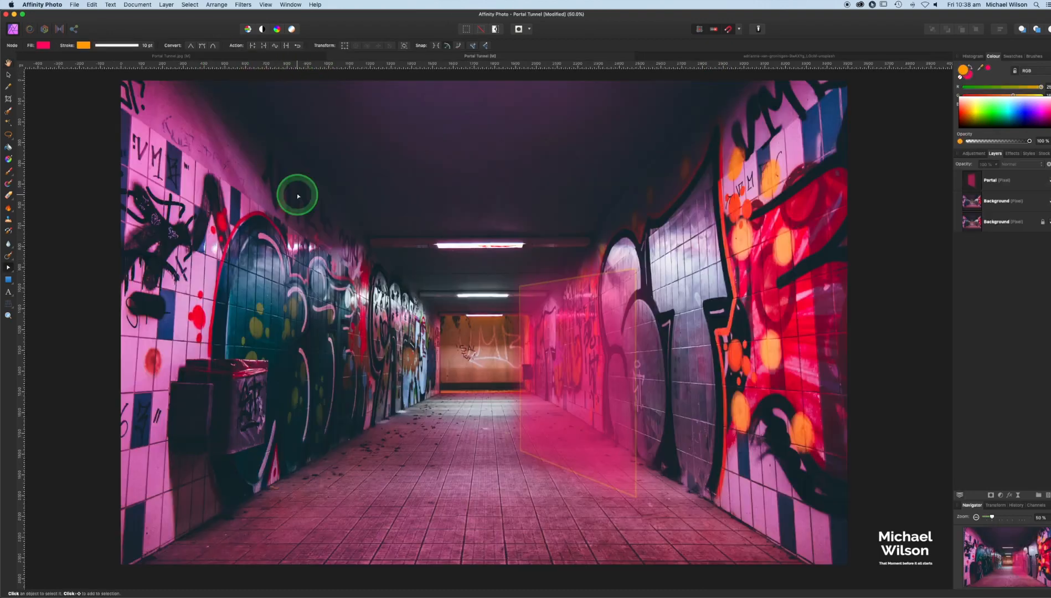
key(cmd+v)
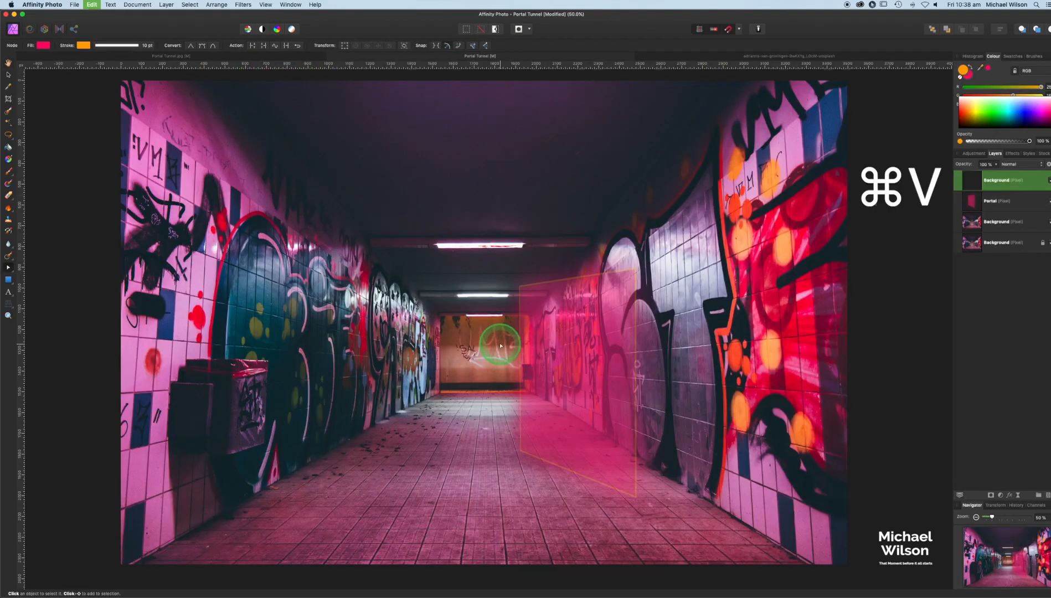
key(cmd+v)
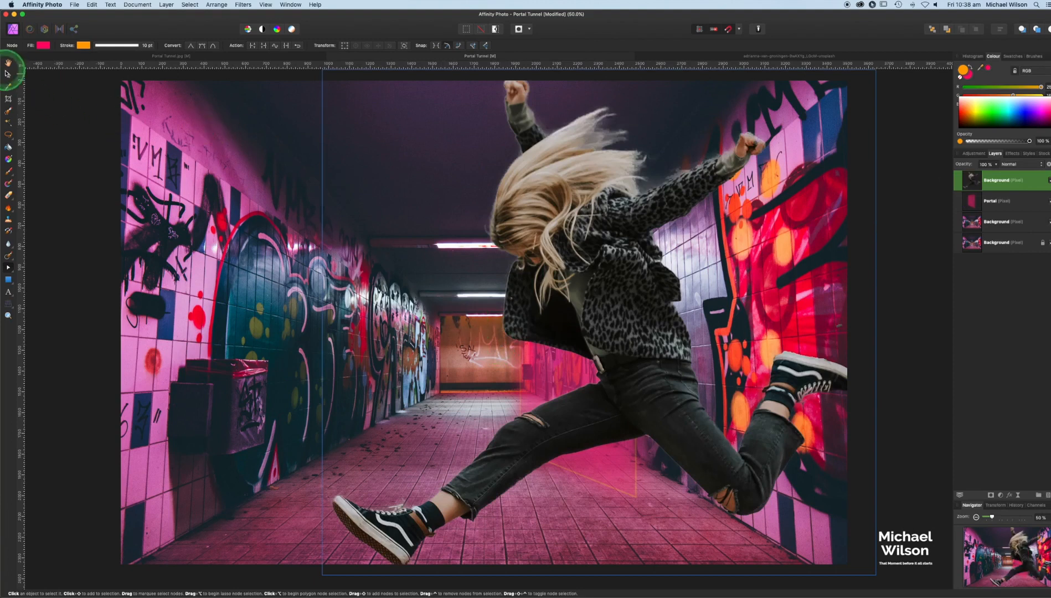
click(8, 63)
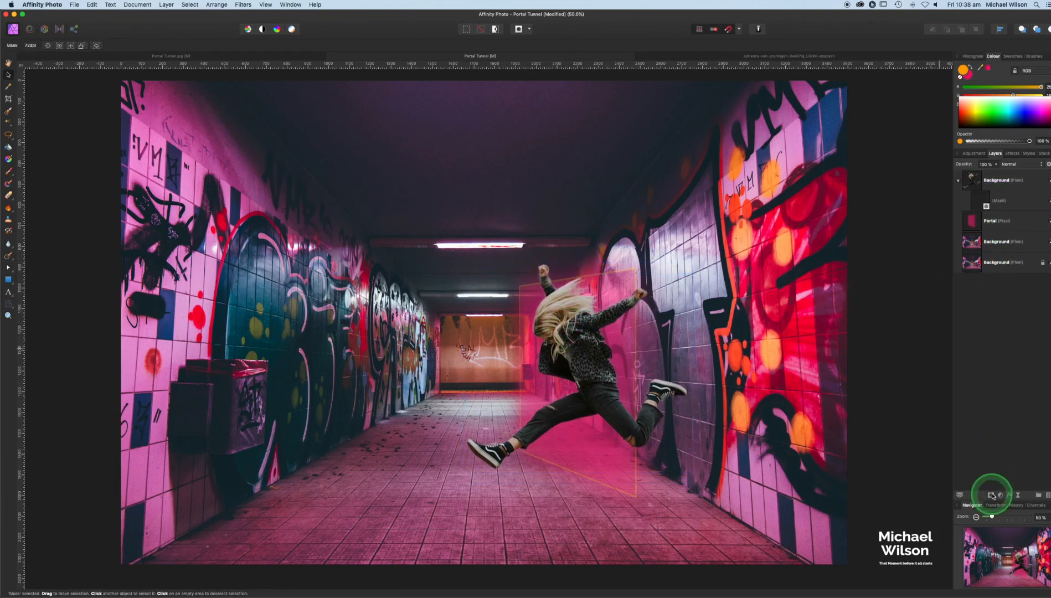
Step: Mask the girl's layer and paint black with a soft 51% brush over her fist and leg
click(997, 201)
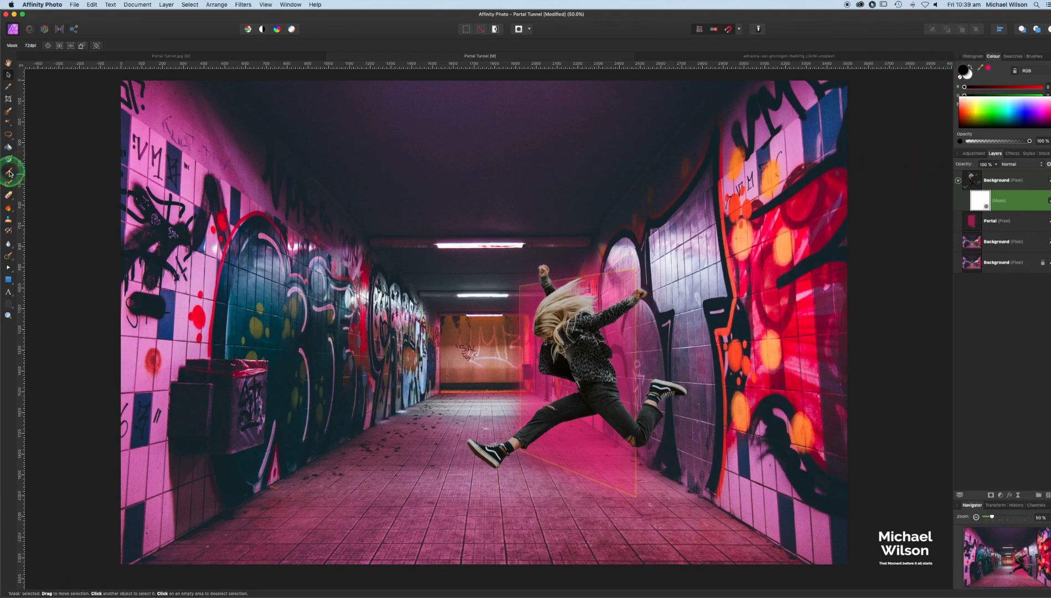
click(10, 172)
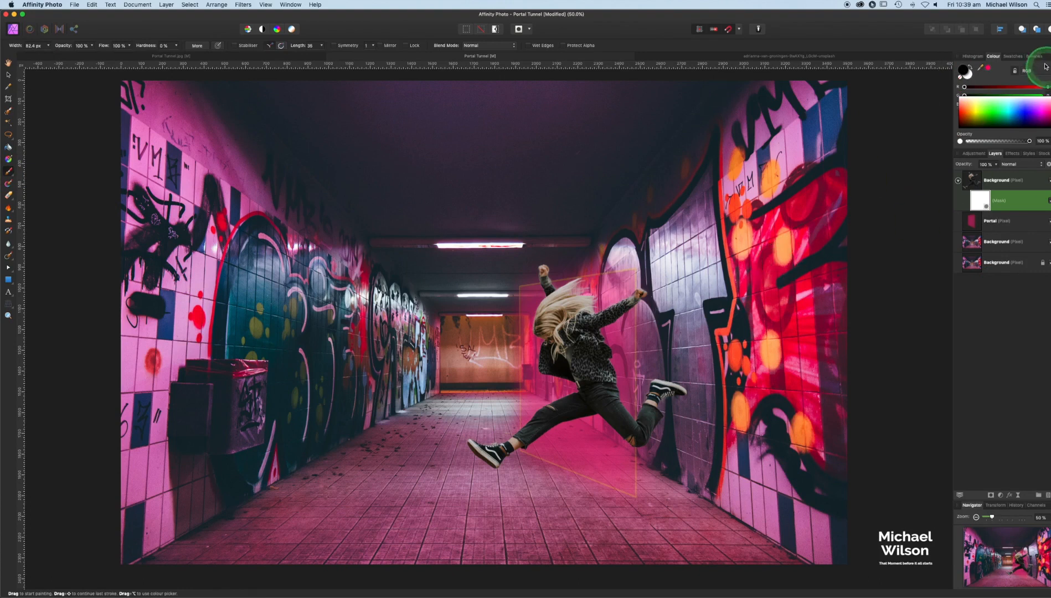
click(1035, 57)
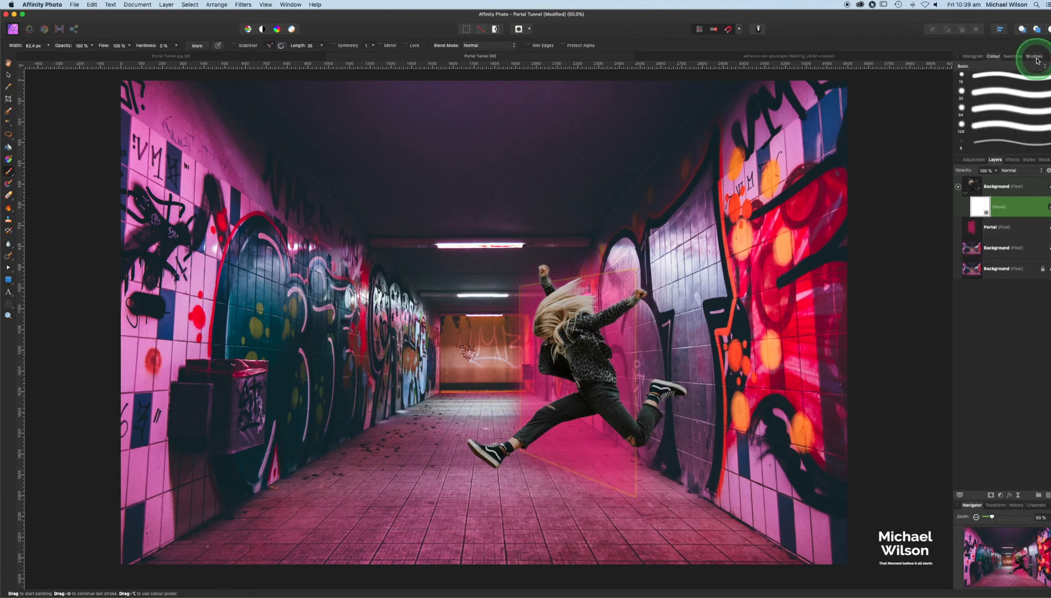
click(994, 55)
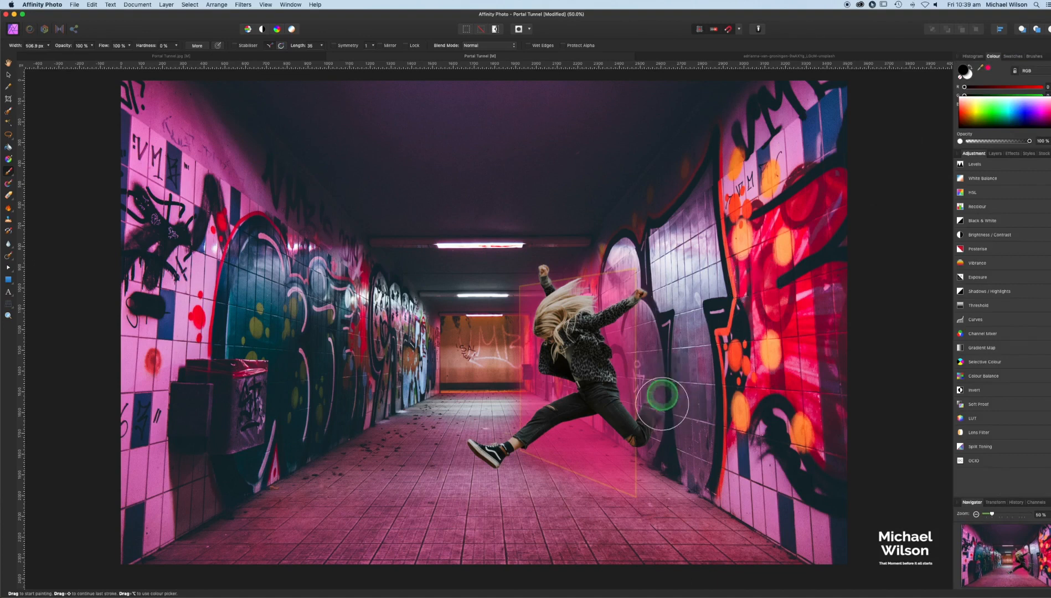
mouse_move(653, 459)
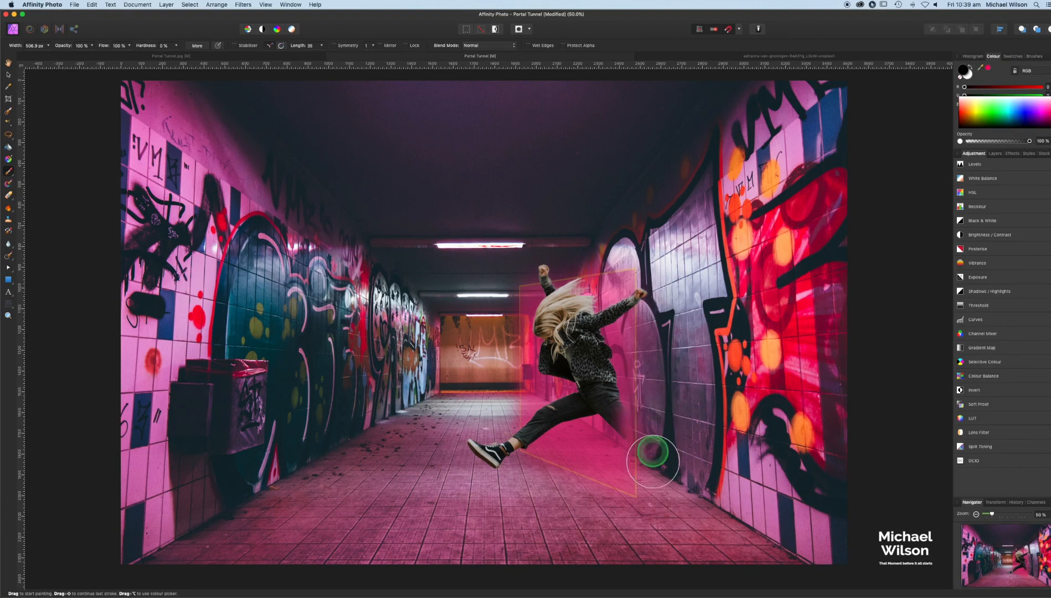
mouse_move(647, 413)
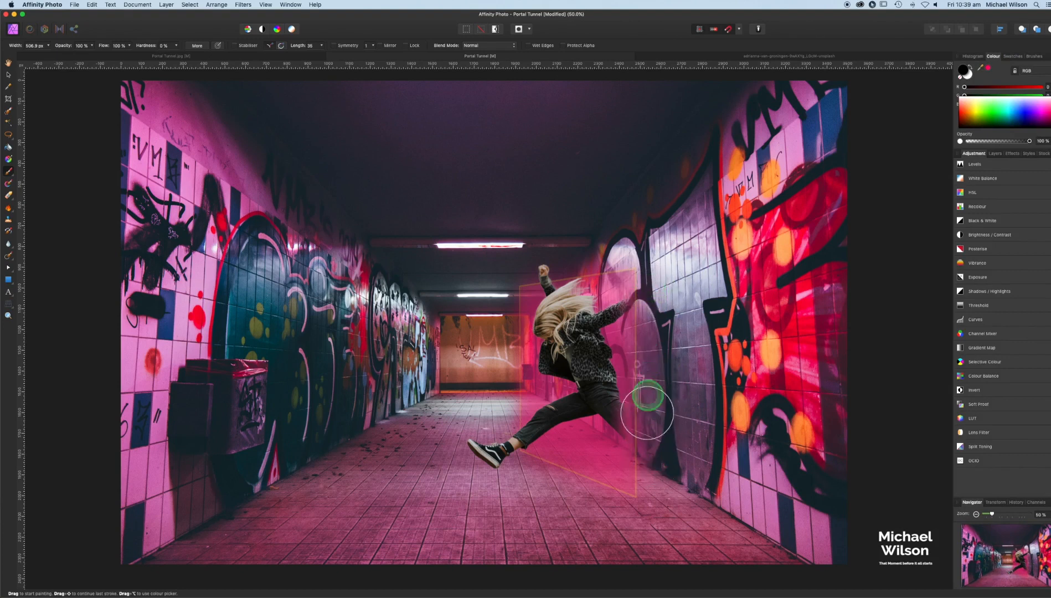
mouse_move(1038, 179)
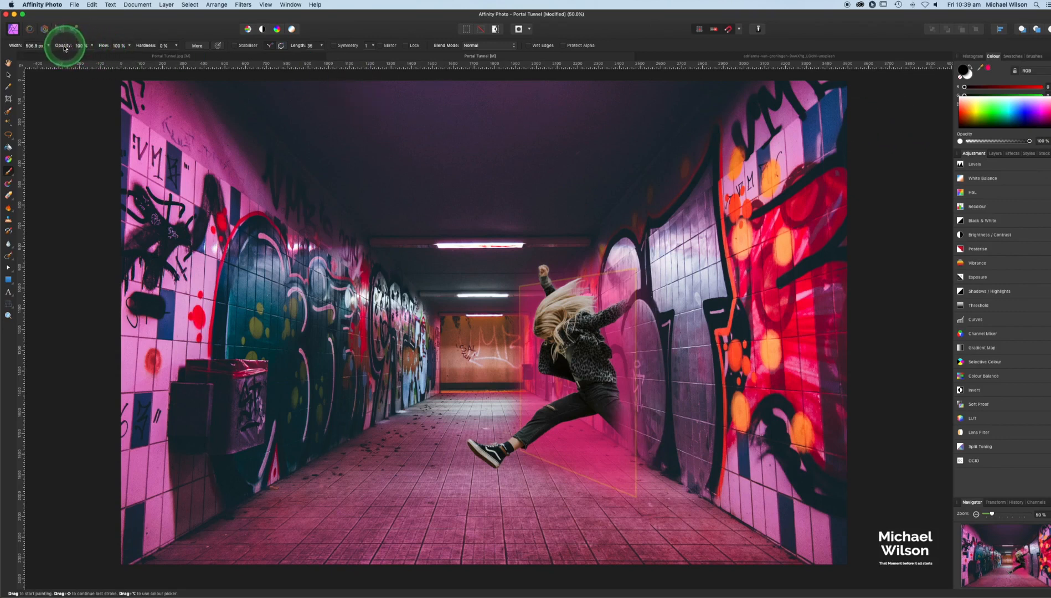
click(80, 45)
text(51)
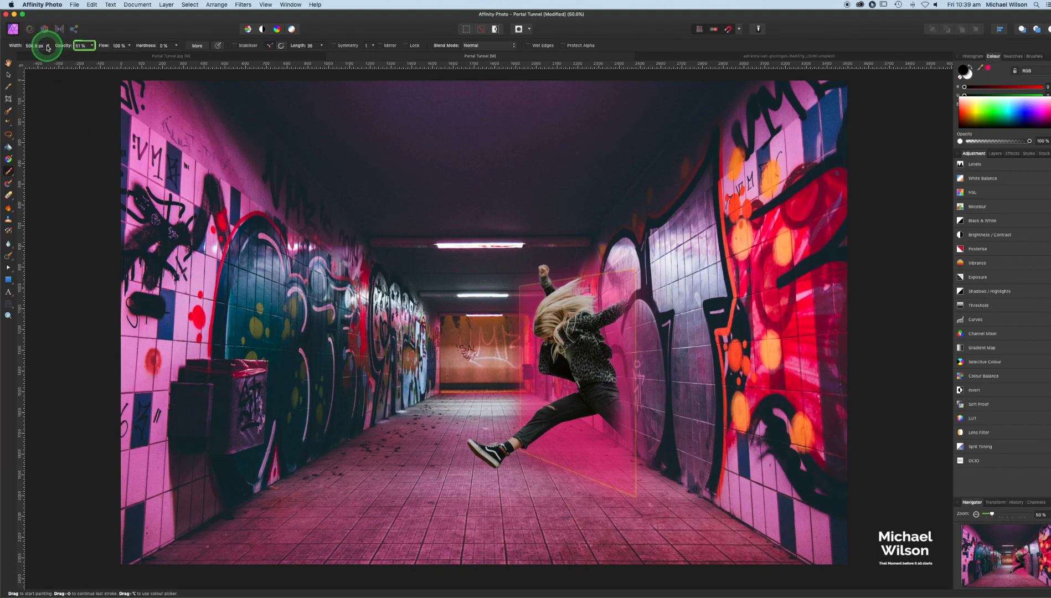
mouse_move(104, 49)
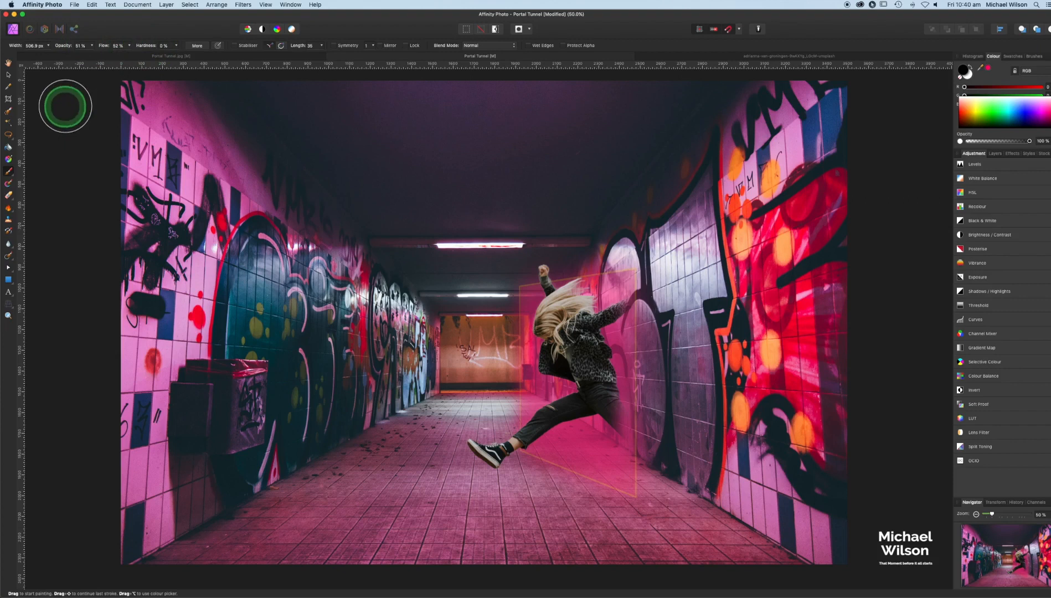
mouse_move(746, 357)
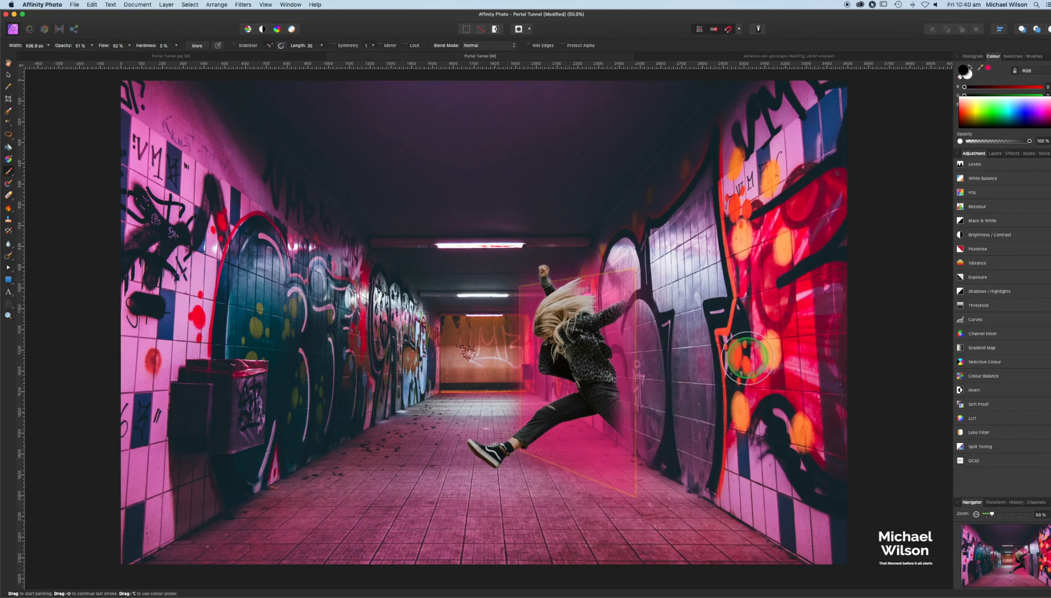
mouse_move(656, 409)
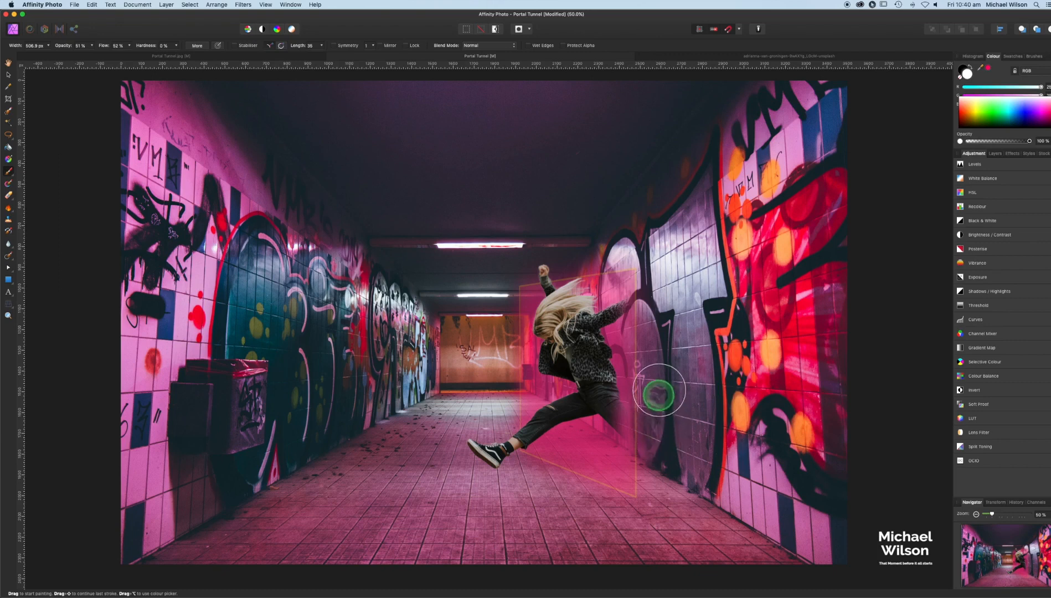
mouse_move(663, 334)
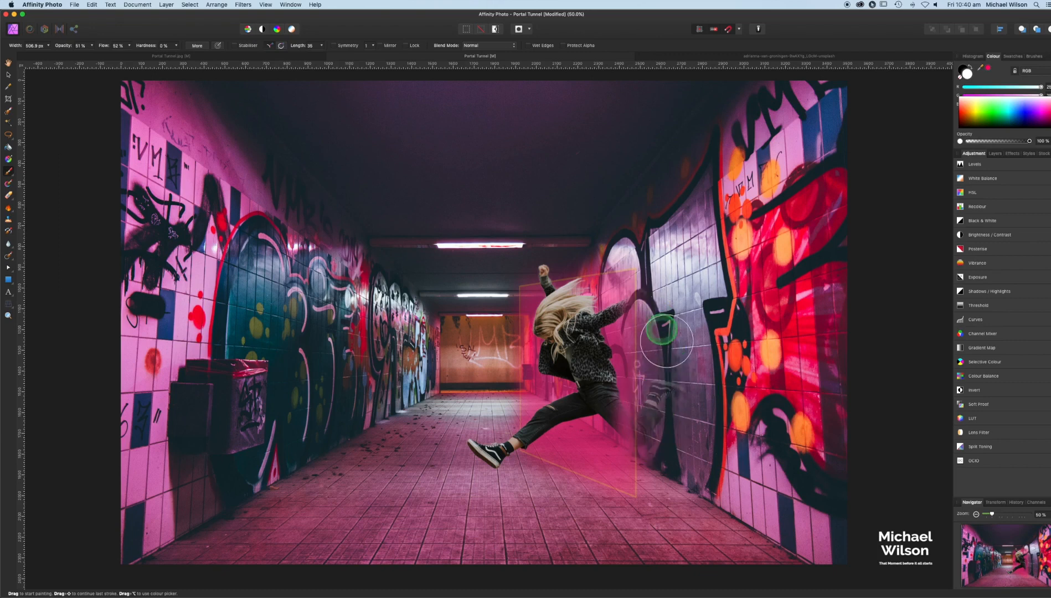
mouse_move(677, 409)
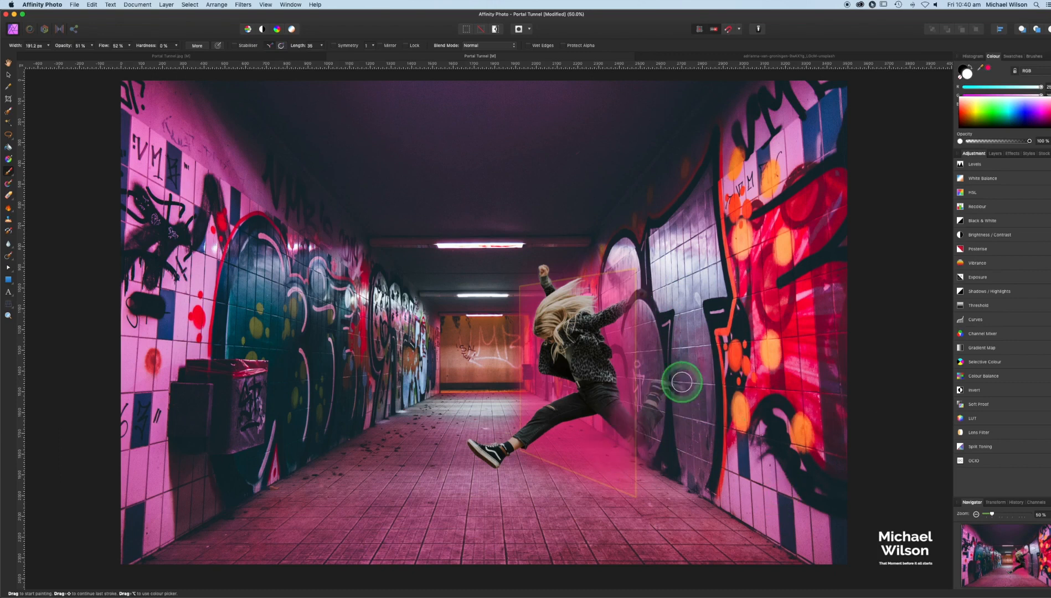
mouse_move(720, 305)
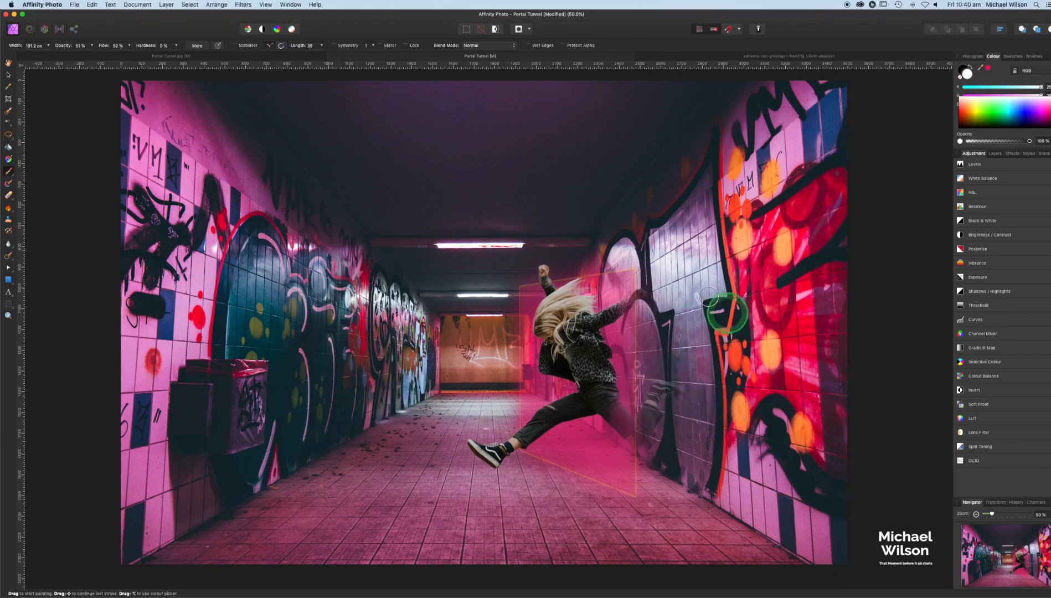
mouse_move(469, 465)
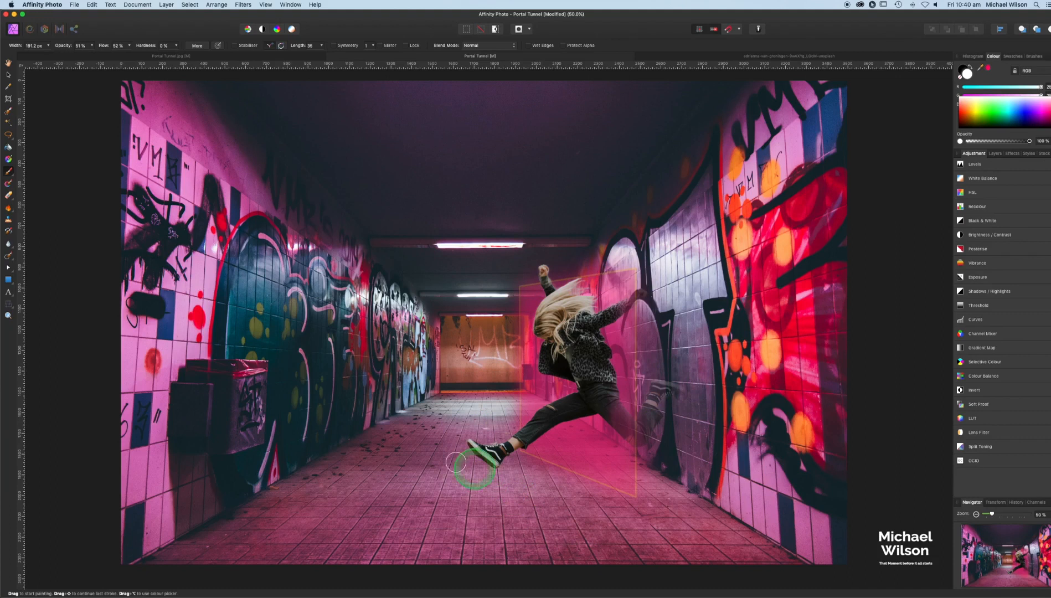
Step: Nest a pink colour adjustment in the girl's layer to tint her blonde hair
click(995, 153)
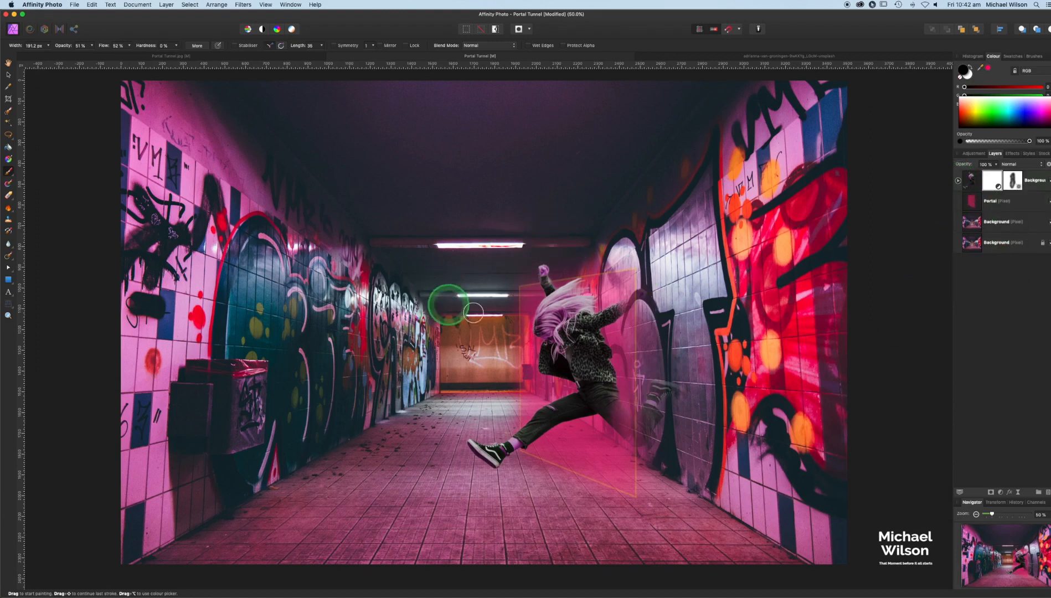
mouse_move(670, 231)
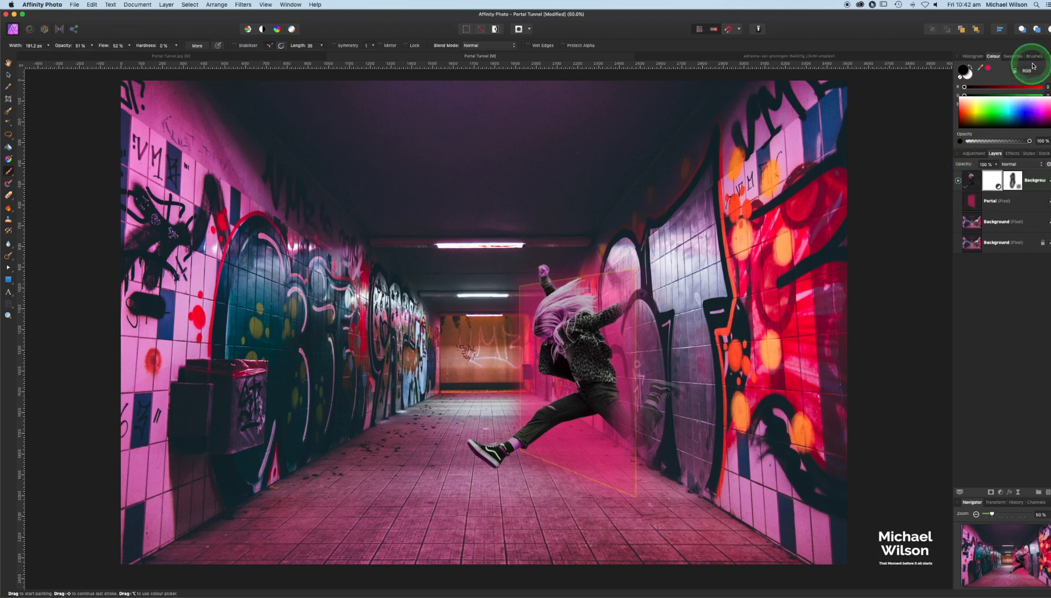
Step: Choose a Grunge splatters brush and add an empty pixel layer above the girl
click(1036, 55)
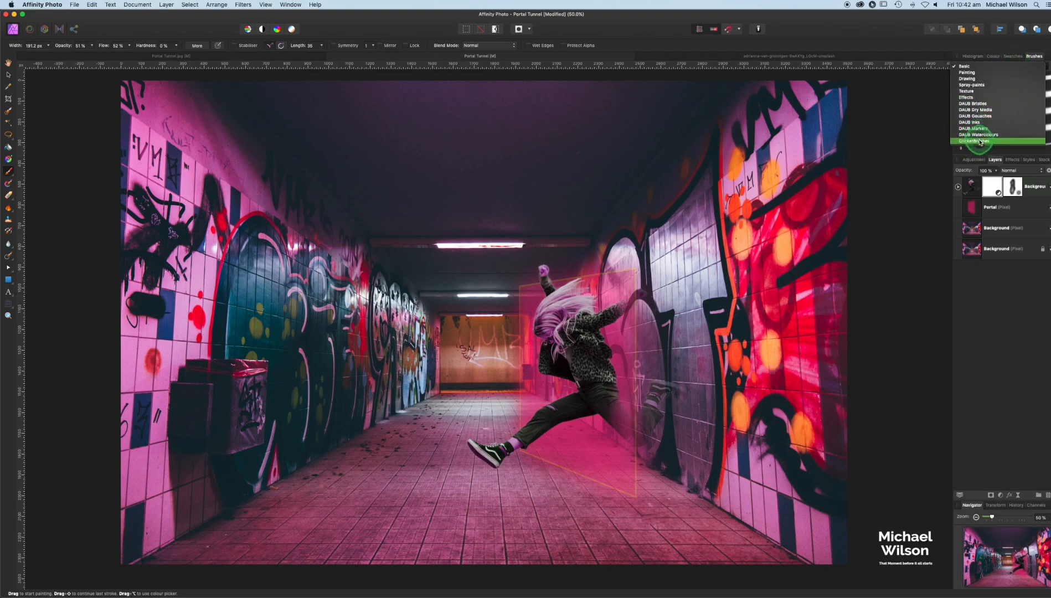
click(978, 141)
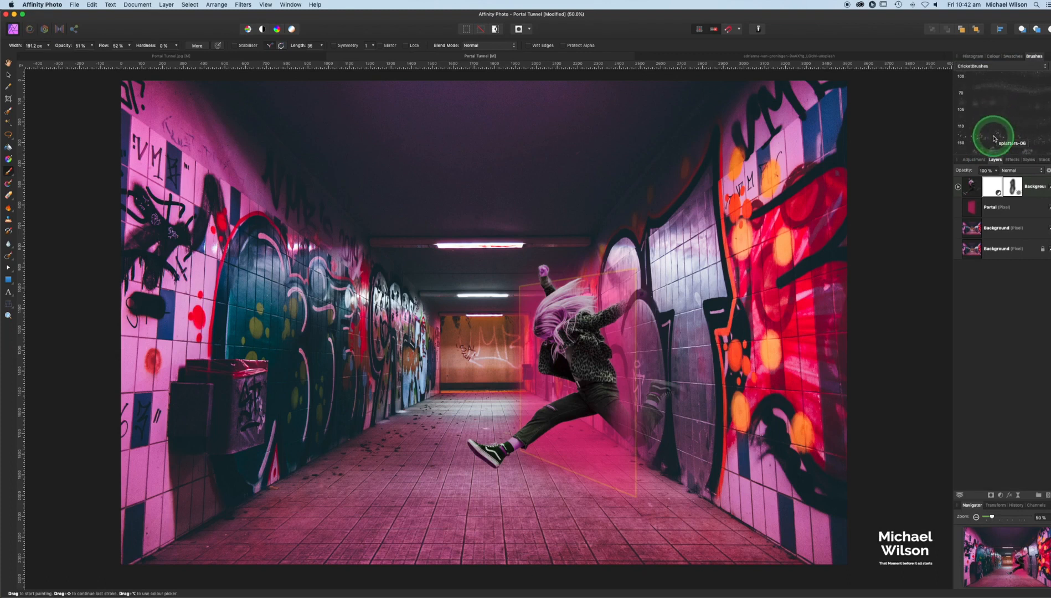
click(1006, 121)
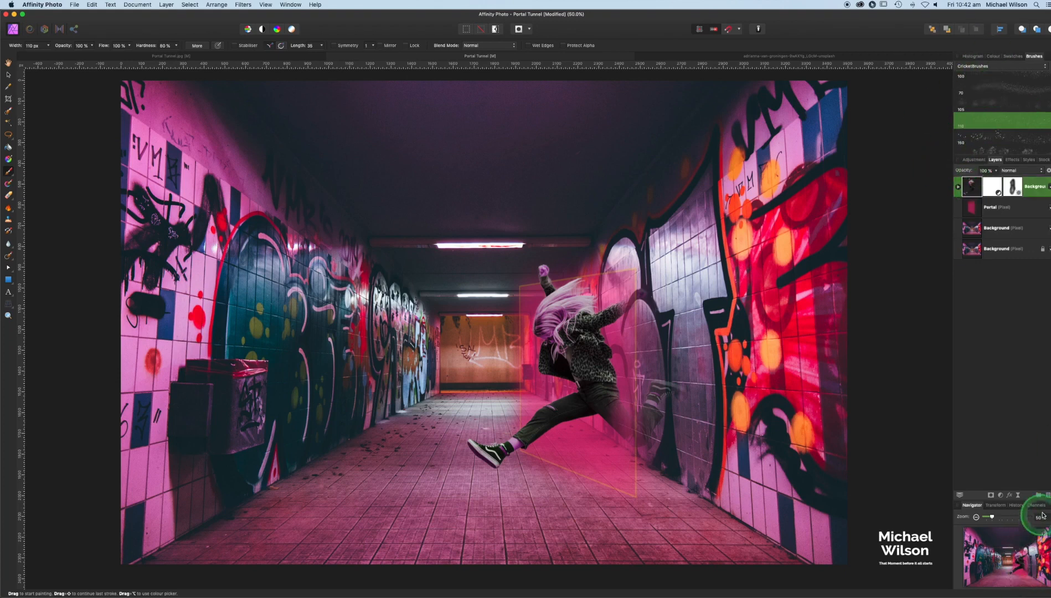
click(958, 187)
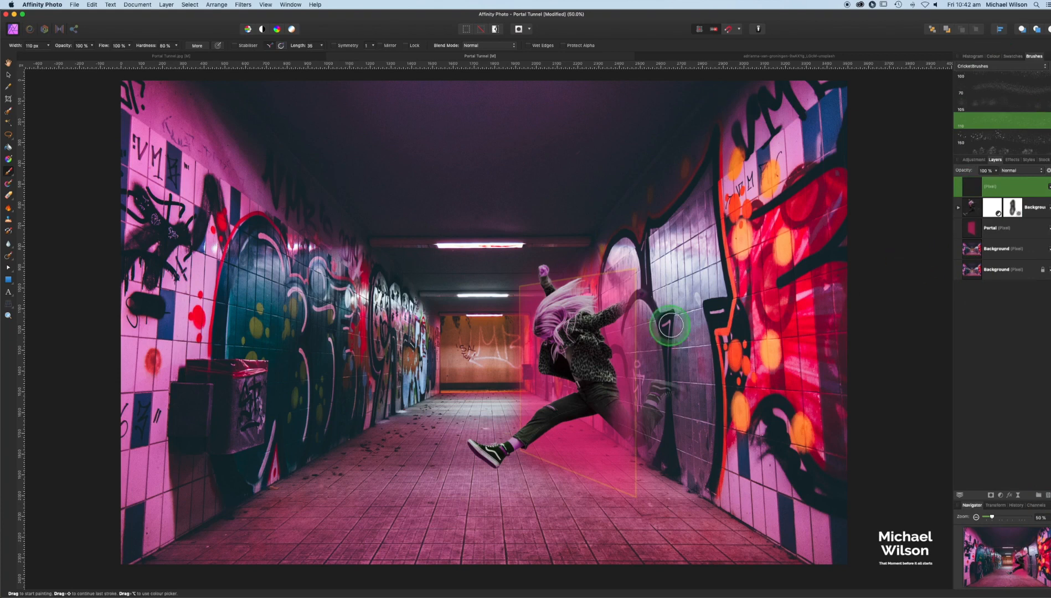
mouse_move(957, 119)
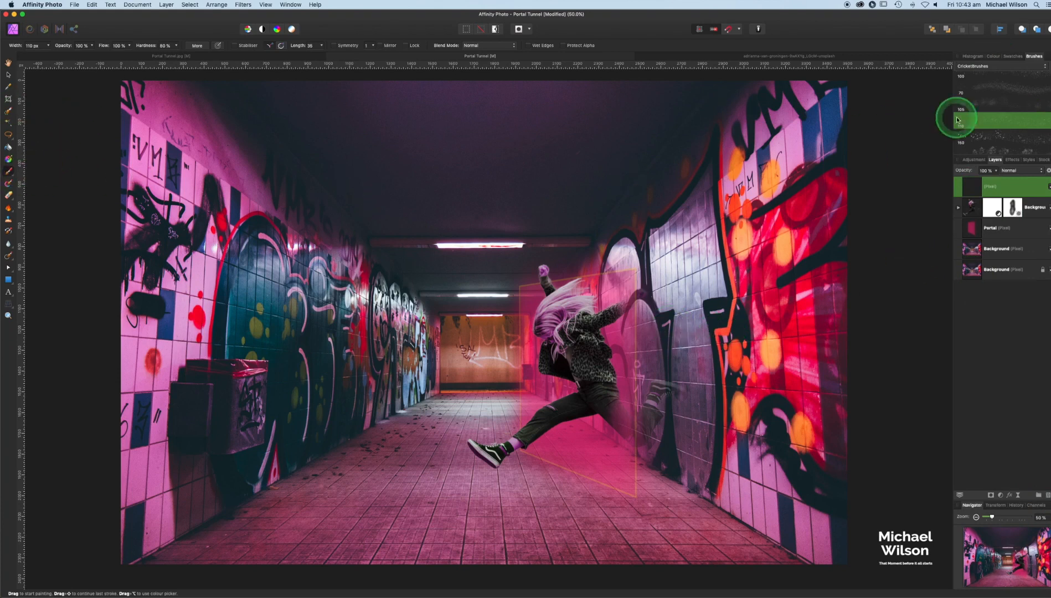
mouse_move(1009, 120)
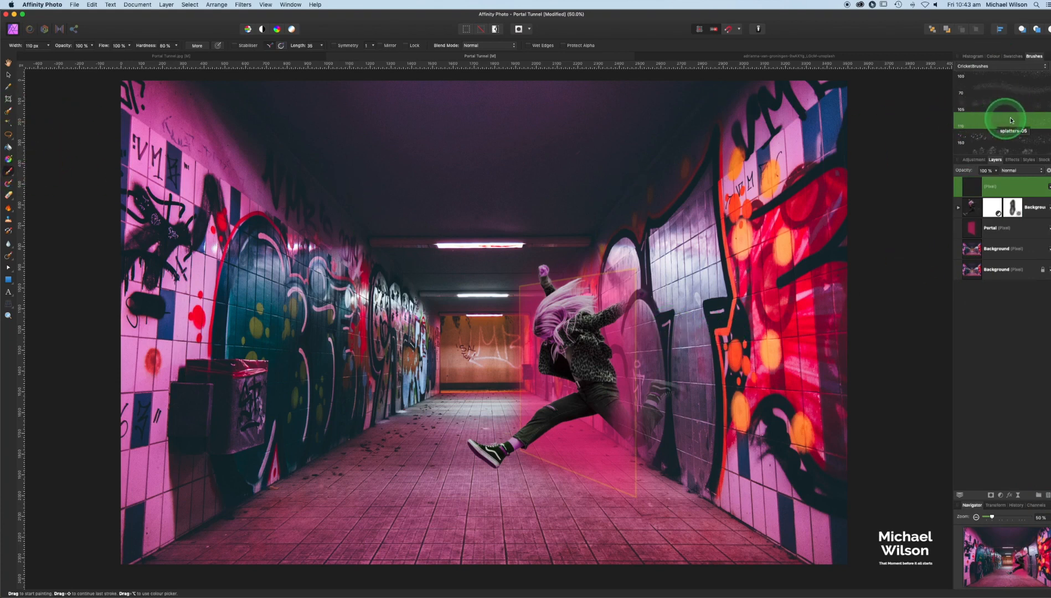
click(992, 56)
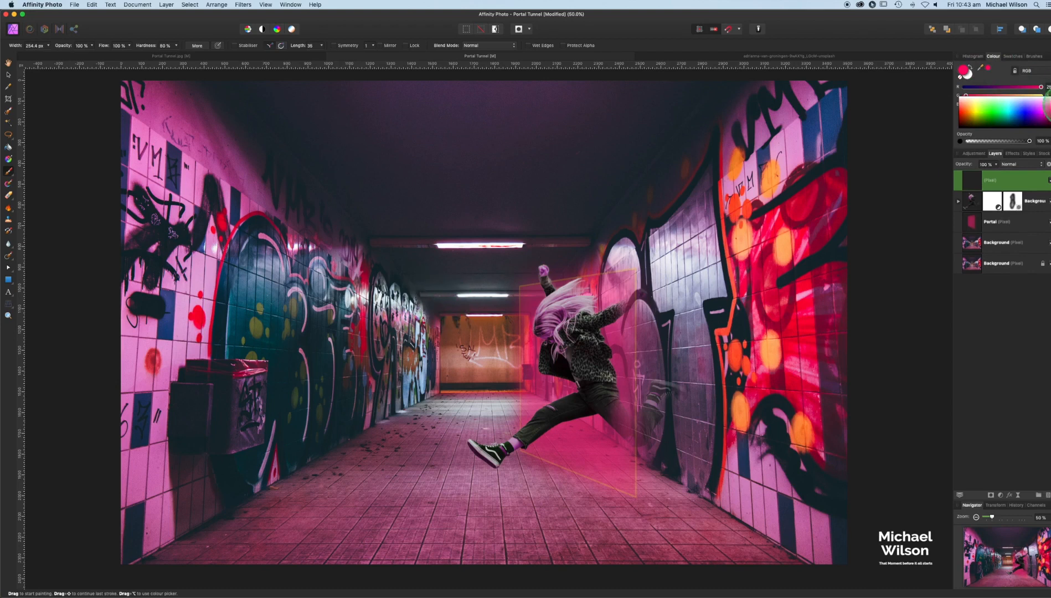
Step: Set the splatter layer to Screen blending at 66% opacity and duplicate it
click(1013, 164)
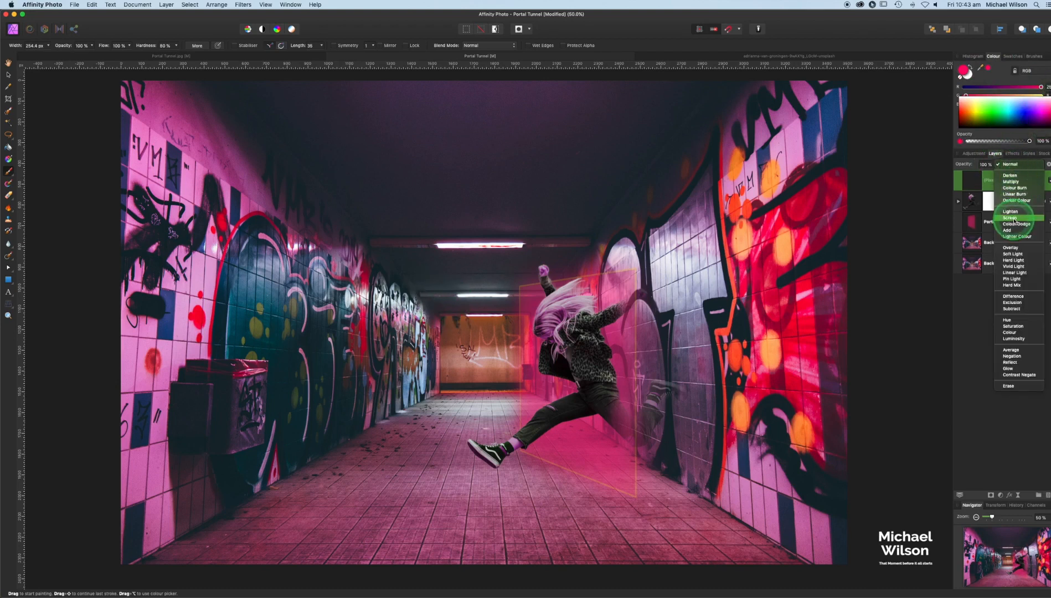
click(1010, 218)
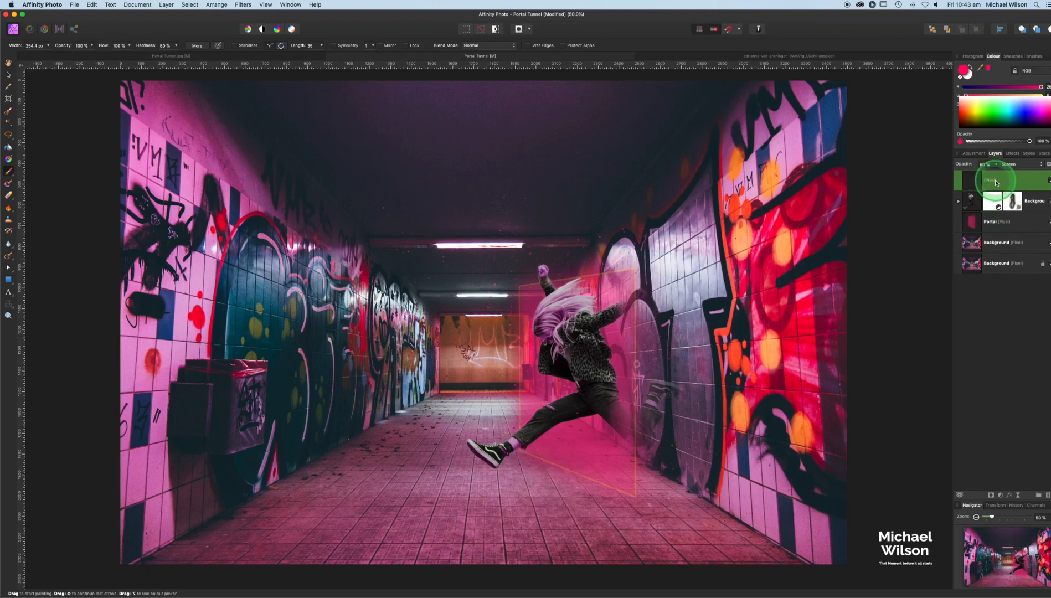
key(cmd+j)
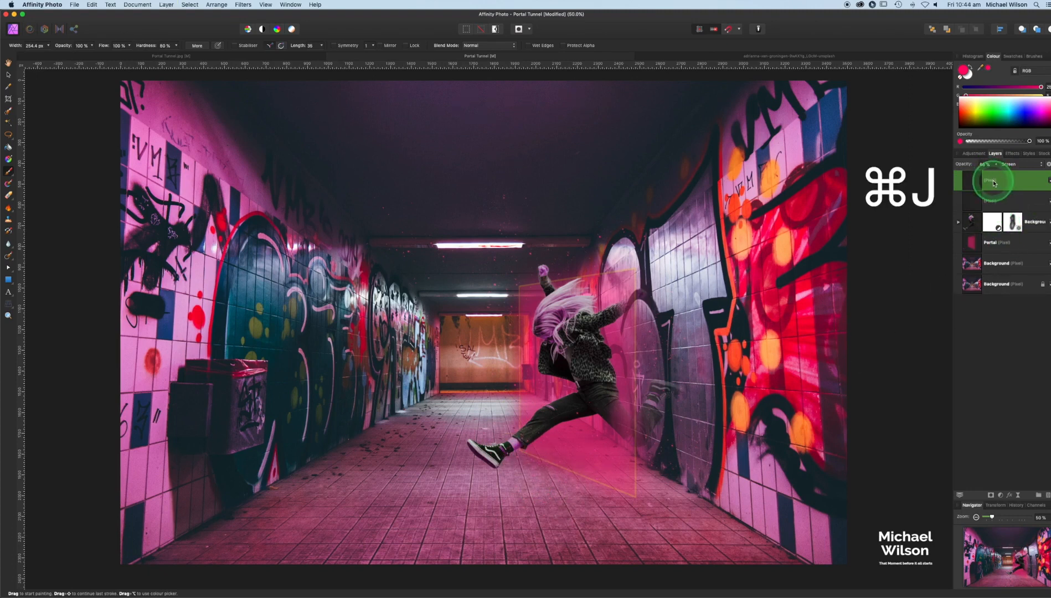
click(216, 4)
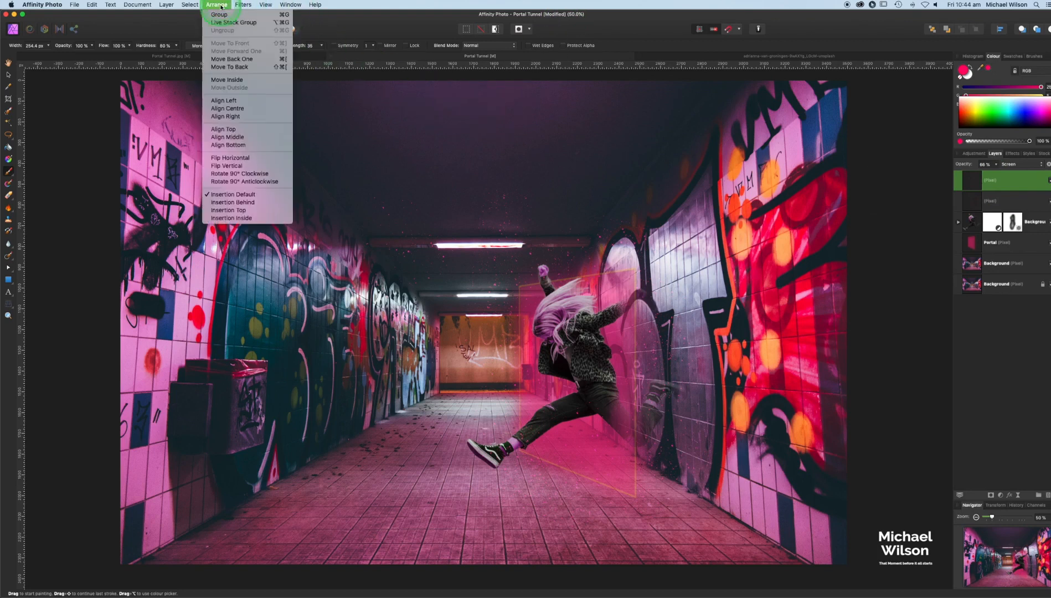
mouse_move(226, 165)
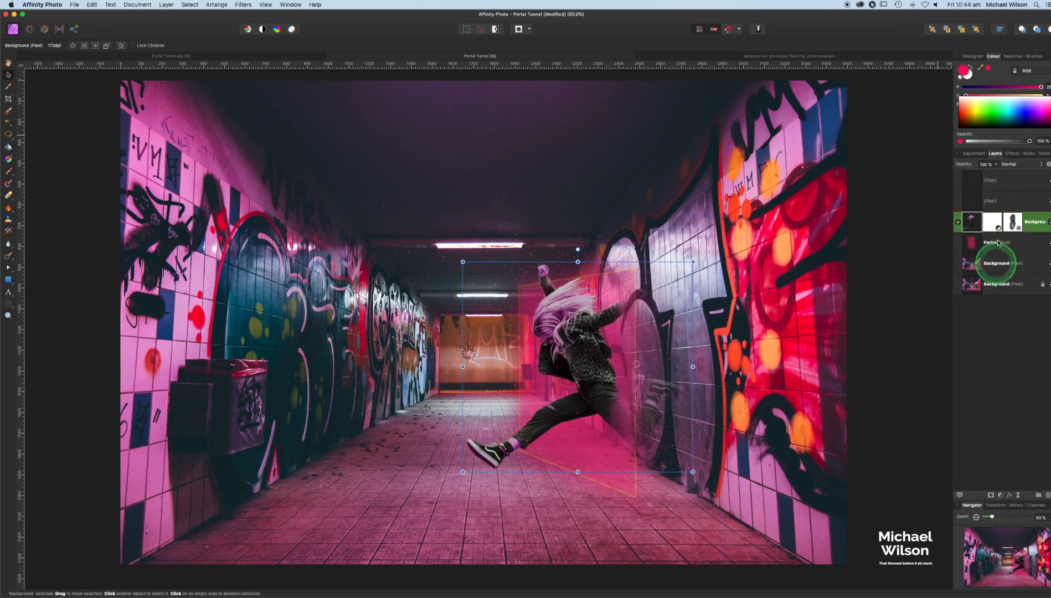
Step: Flip a copy of the girl group beneath her, darken it with a colour overlay, fade to 12%
click(972, 222)
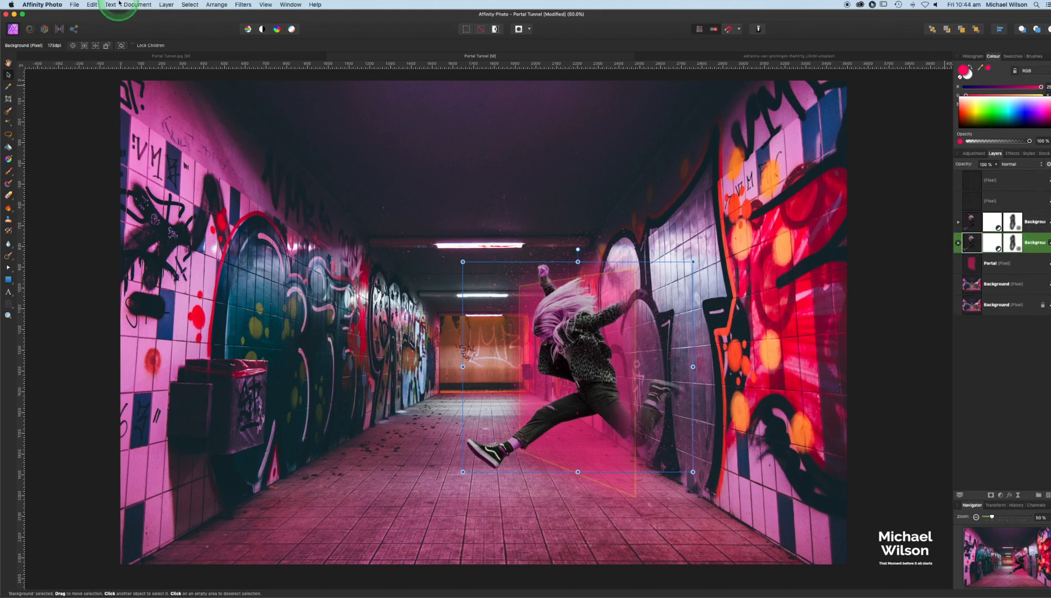
click(216, 4)
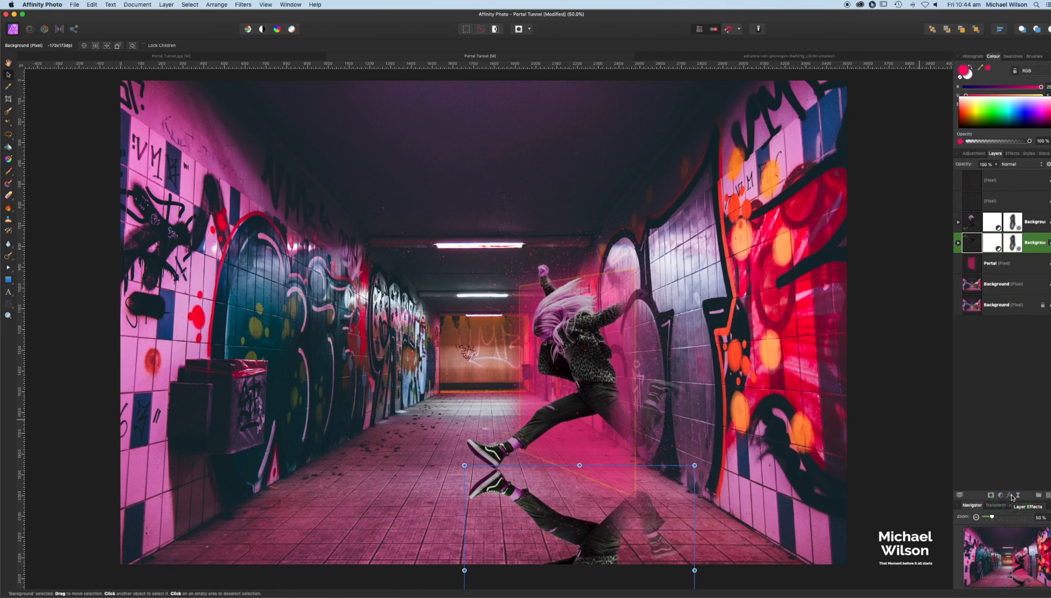
click(1014, 495)
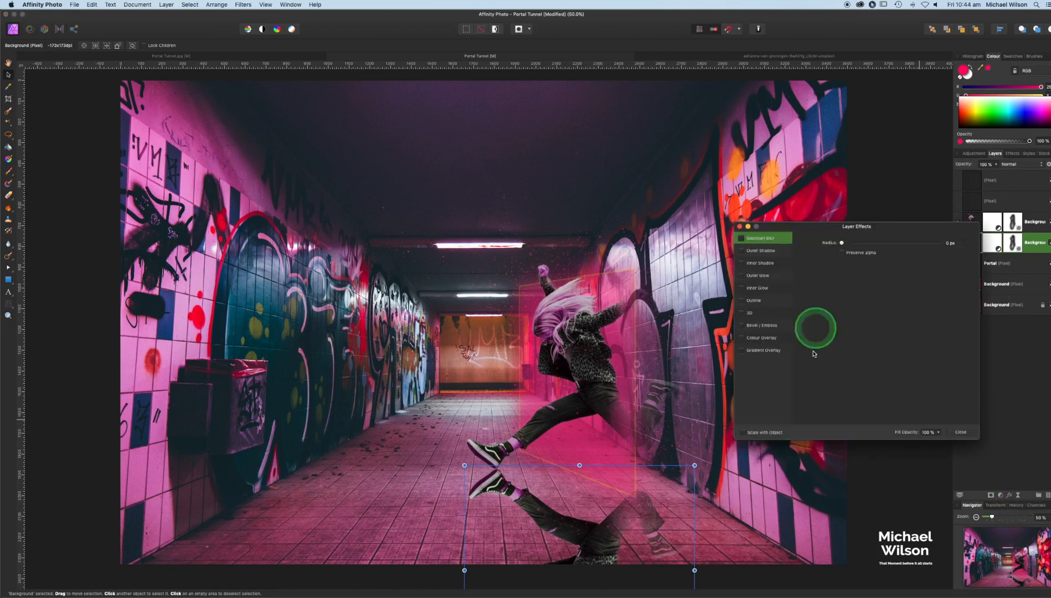
click(741, 337)
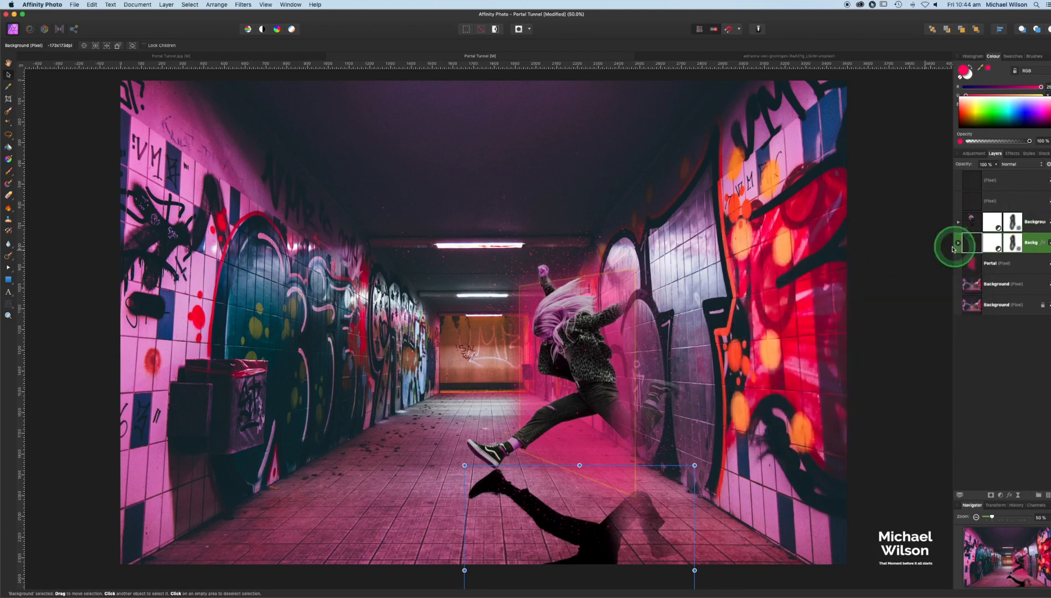
click(1013, 165)
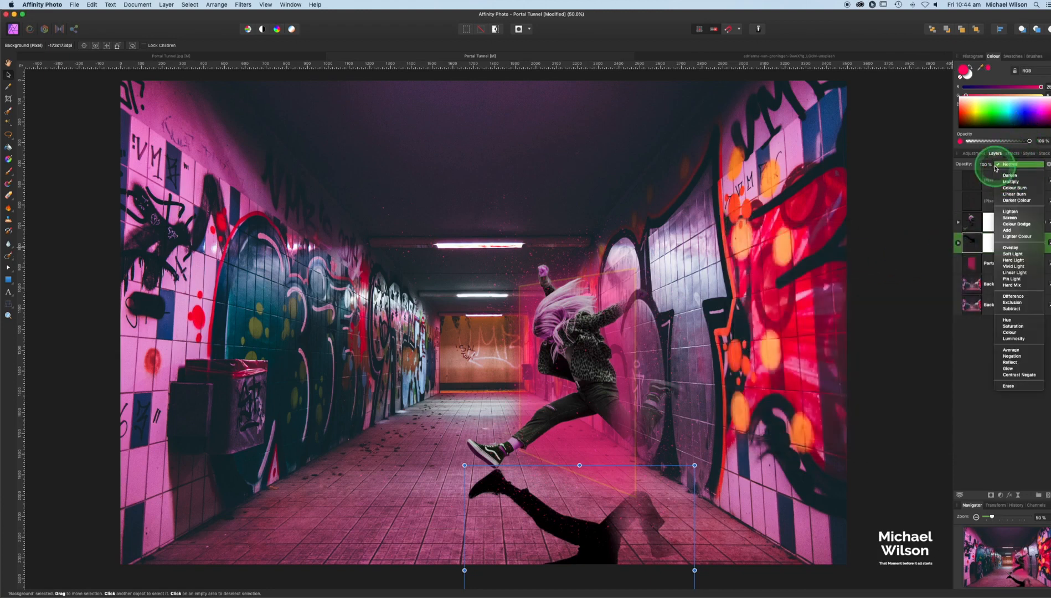
click(1008, 165)
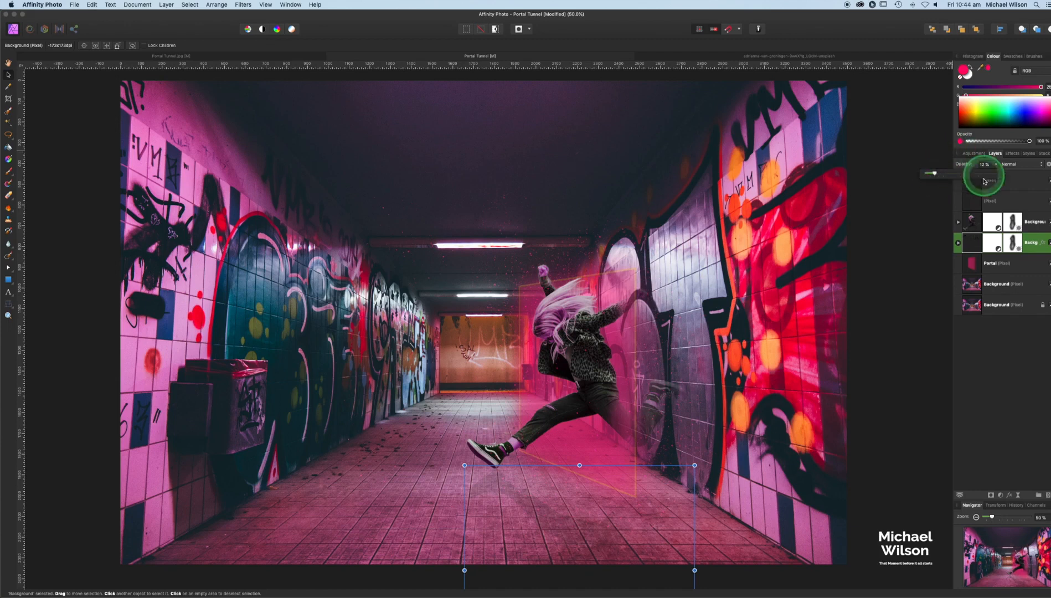
mouse_move(17, 221)
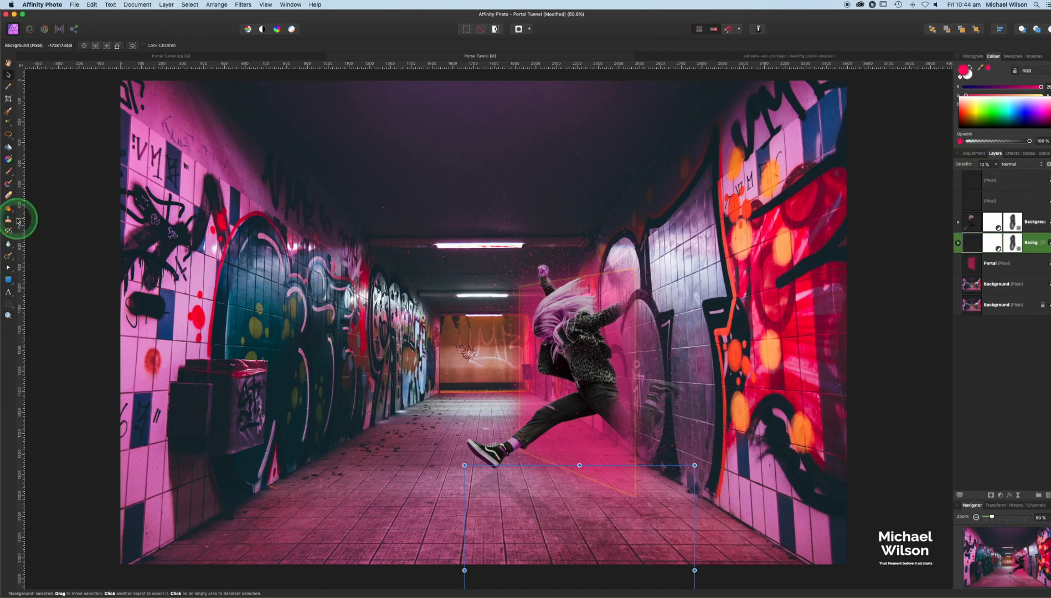
Step: Switch to the Erase Brush Tool to erase parts of the reflection shadow
click(9, 195)
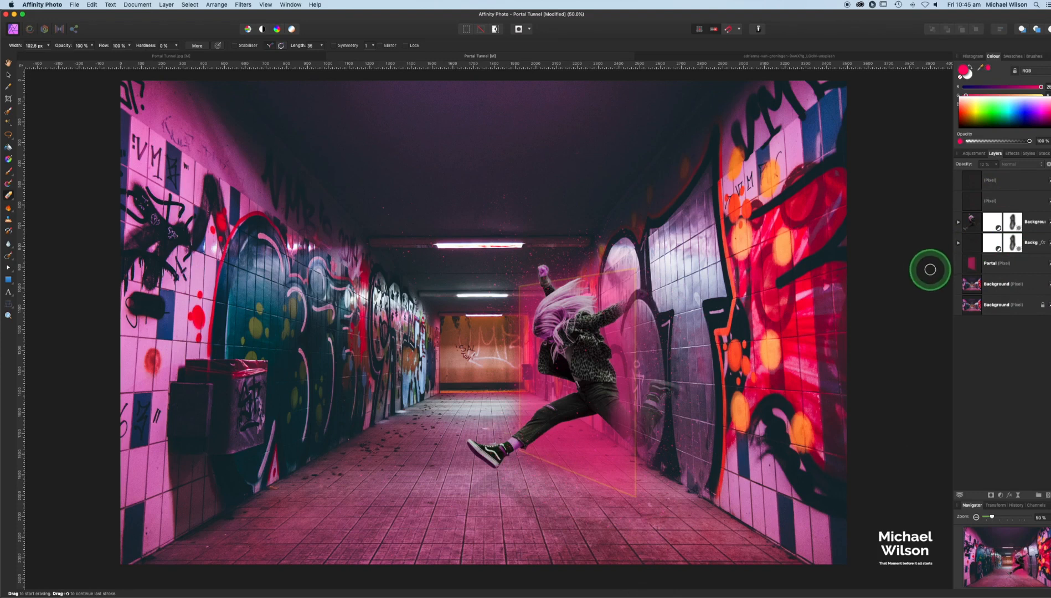
mouse_move(1038, 497)
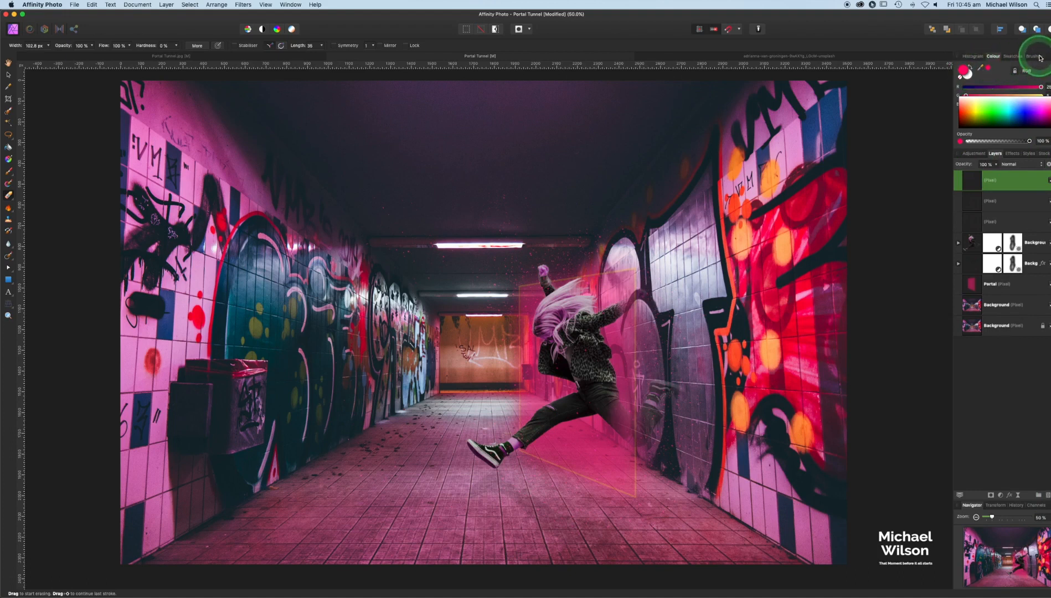
Step: Choose a soft basic brush with 57% opacity and 40% flow for the pink floor paint
click(1034, 56)
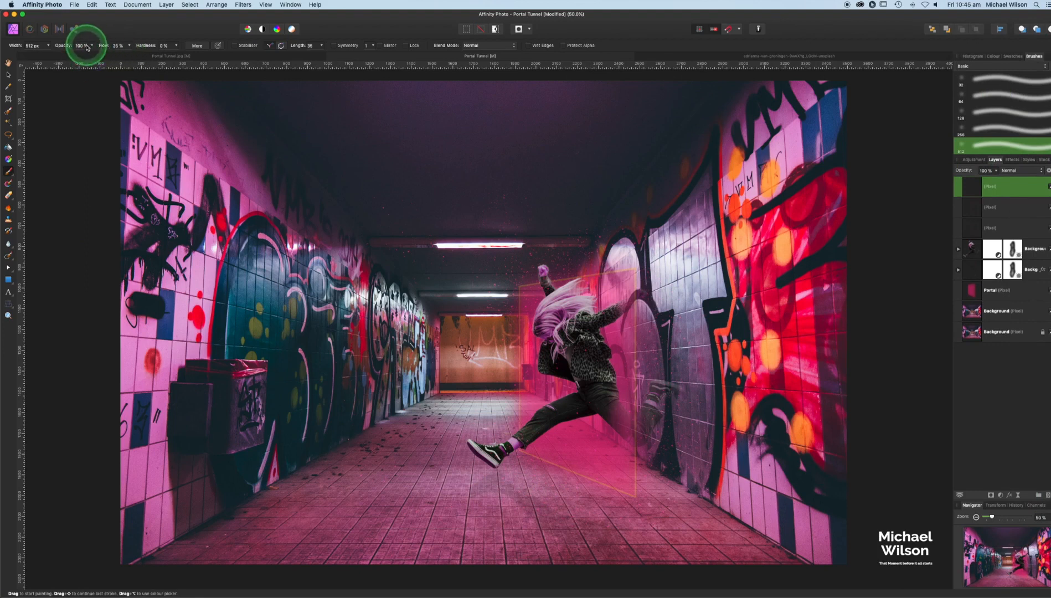
click(80, 45)
text(67)
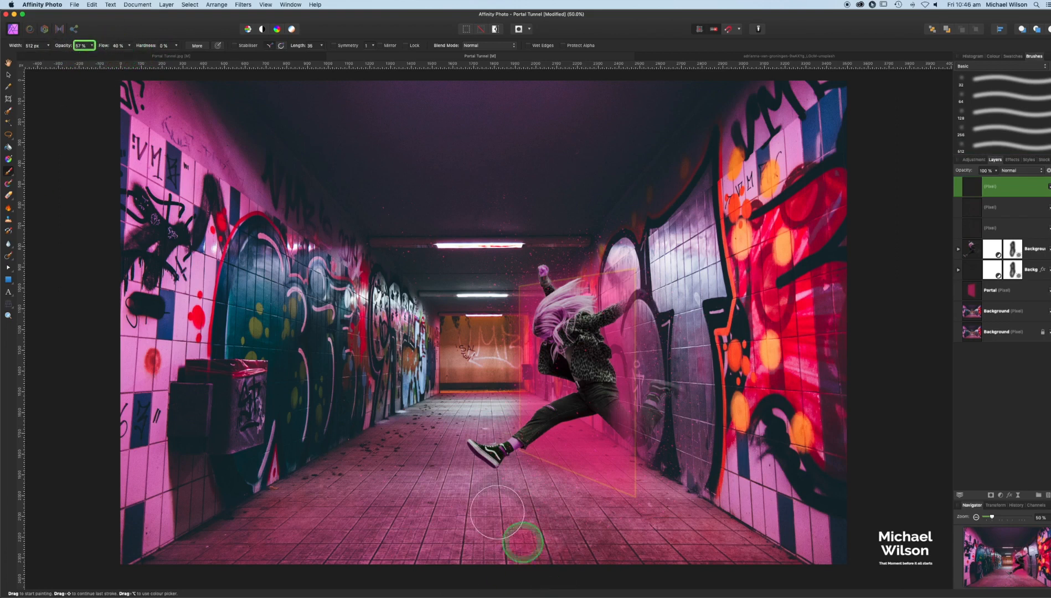
mouse_move(528, 476)
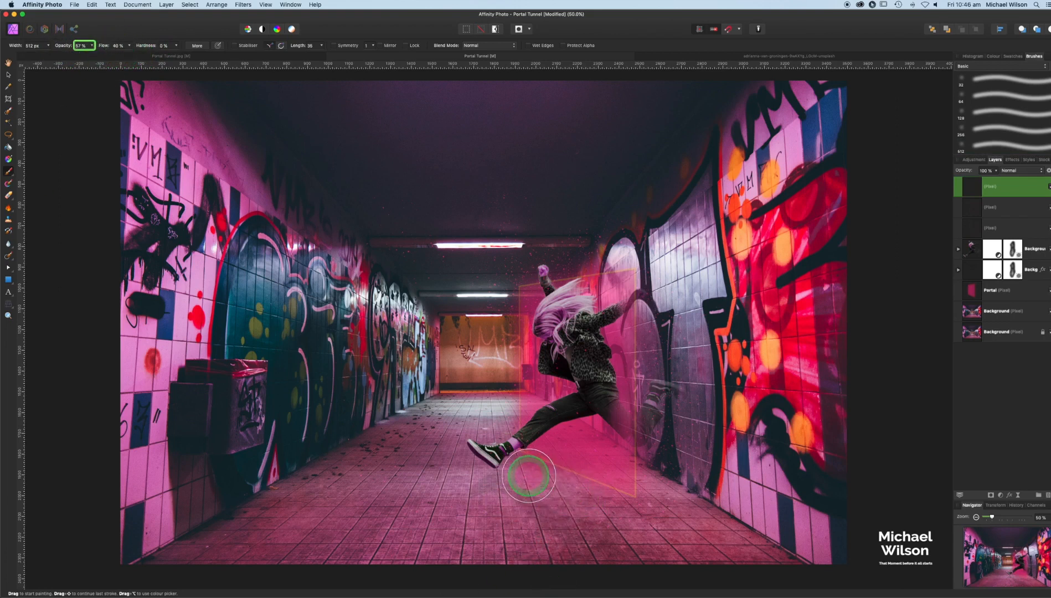
mouse_move(560, 480)
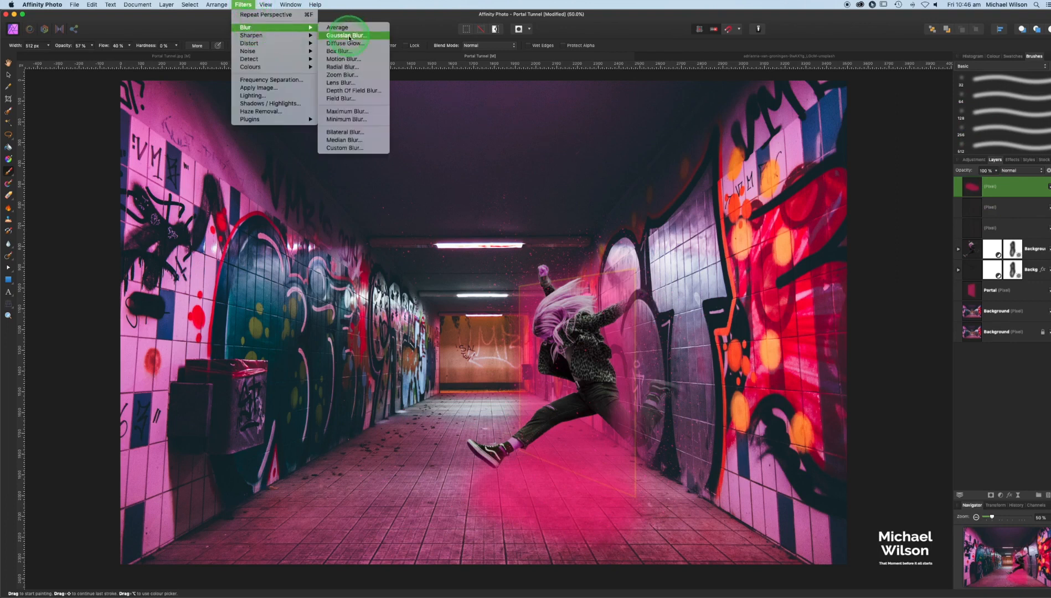
Step: Apply a 100 px Gaussian blur to the pink floor paint and select the reflection shadow layer
click(346, 35)
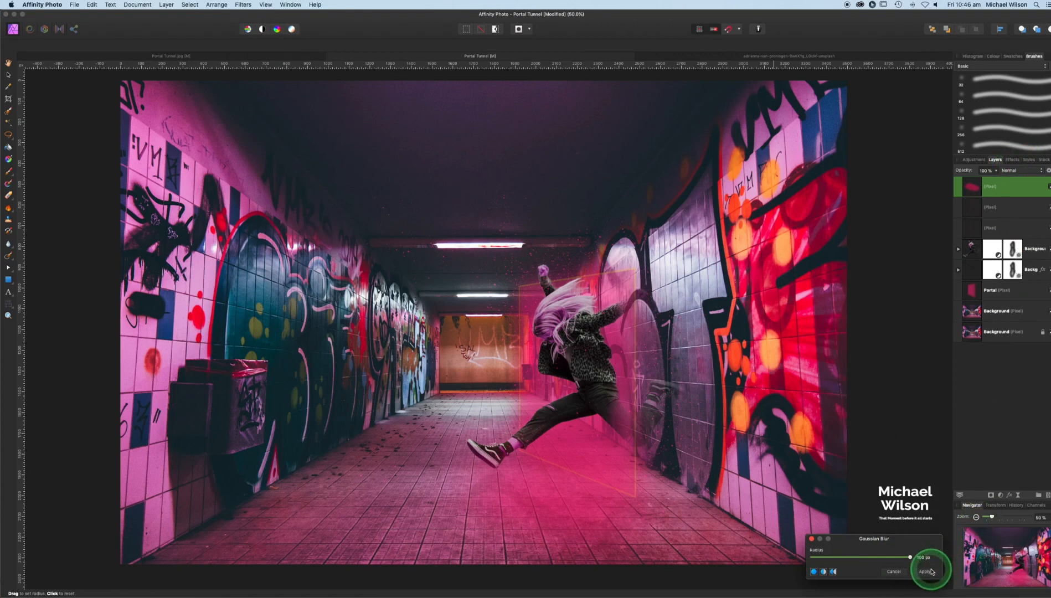
click(929, 572)
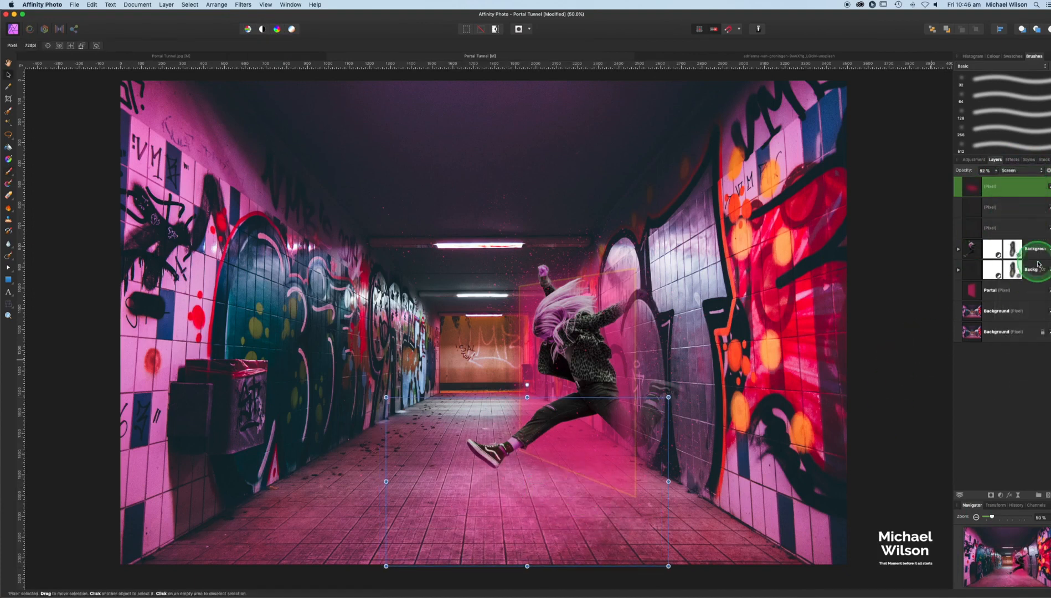
click(1005, 269)
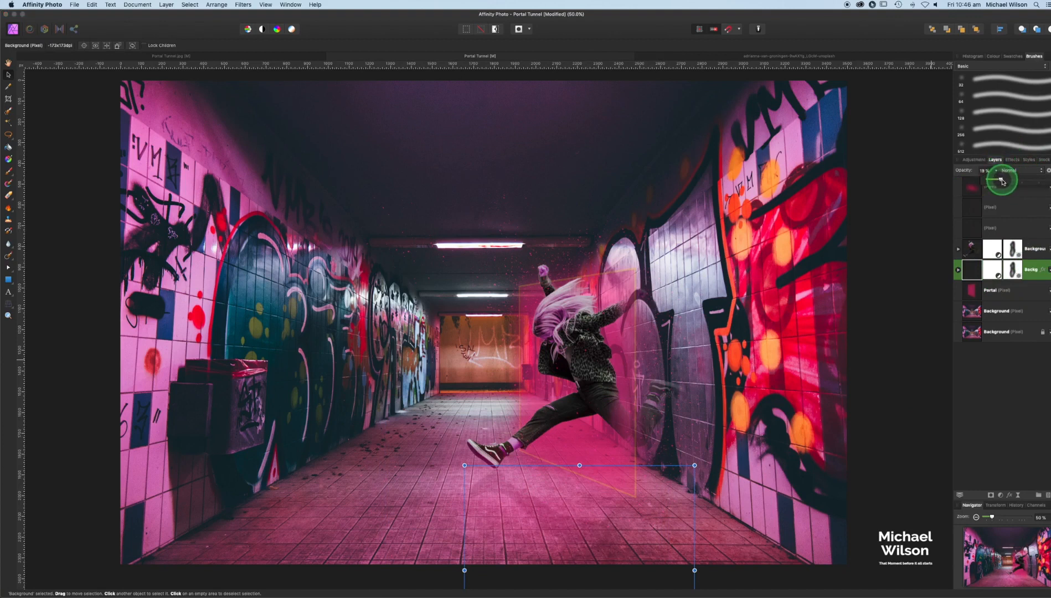
mouse_move(939, 235)
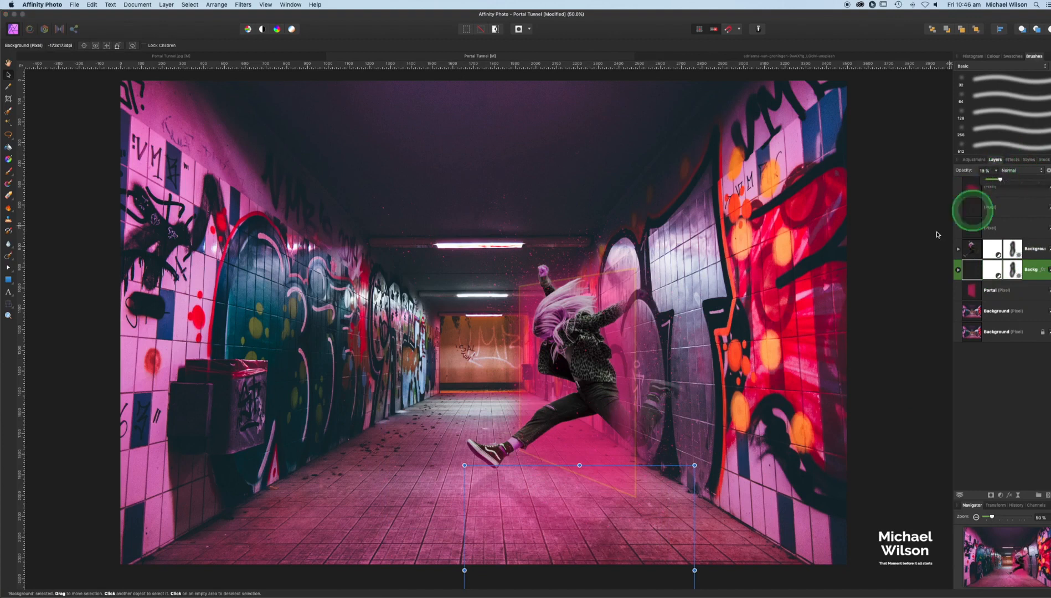